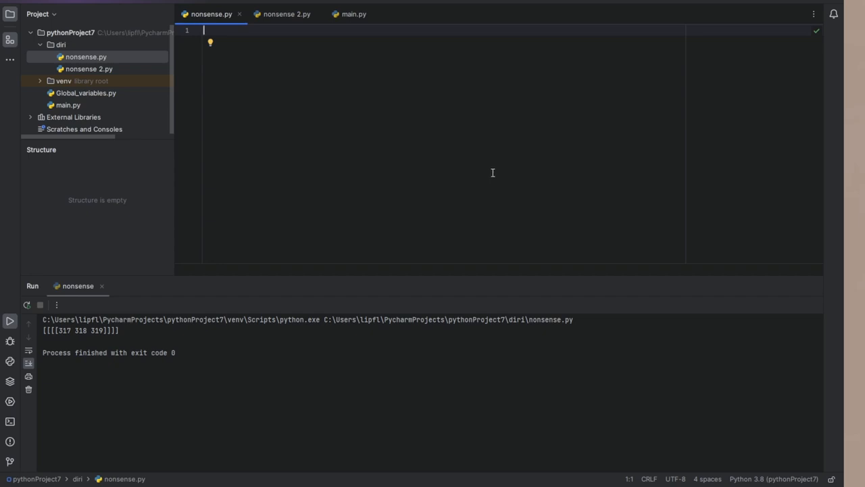
{"action": "mouse_move", "coordinate": [430, 167]}
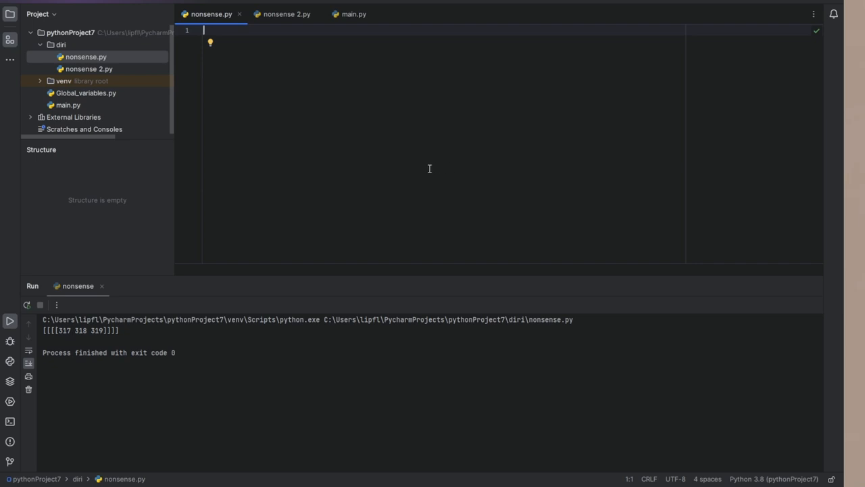
{"action": "mouse_move", "coordinate": [251, 152]}
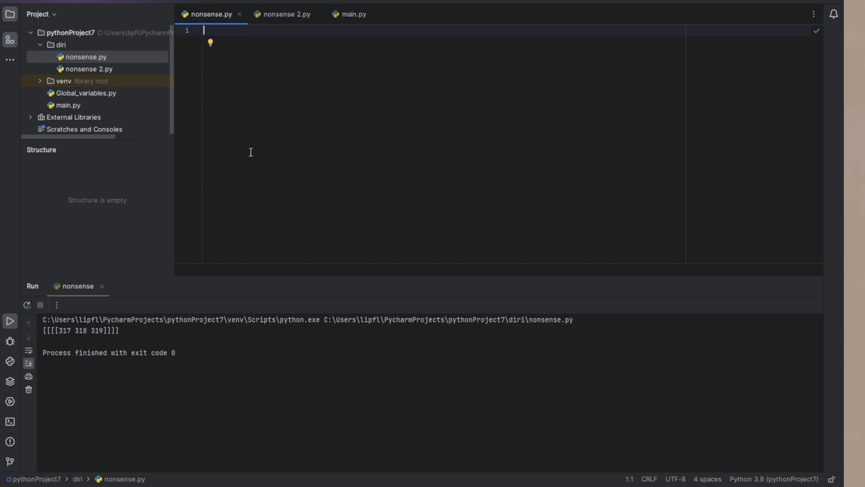
{"action": "mouse_move", "coordinate": [255, 147]}
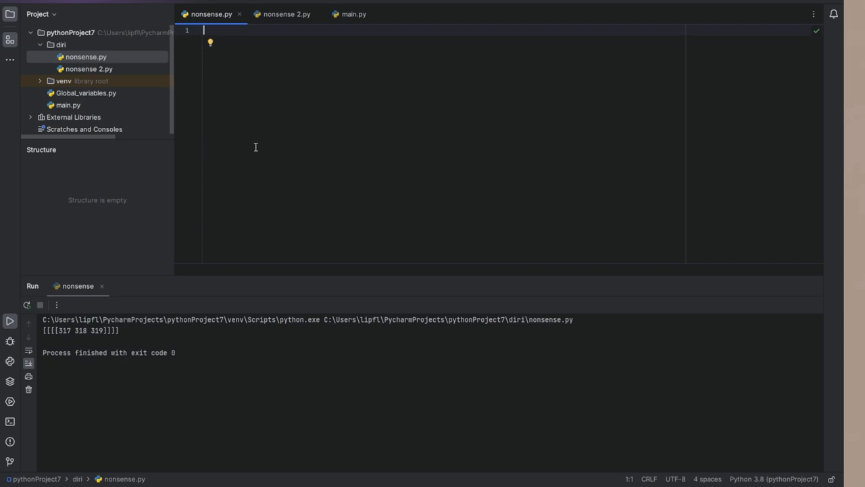
{"action": "mouse_move", "coordinate": [260, 143]}
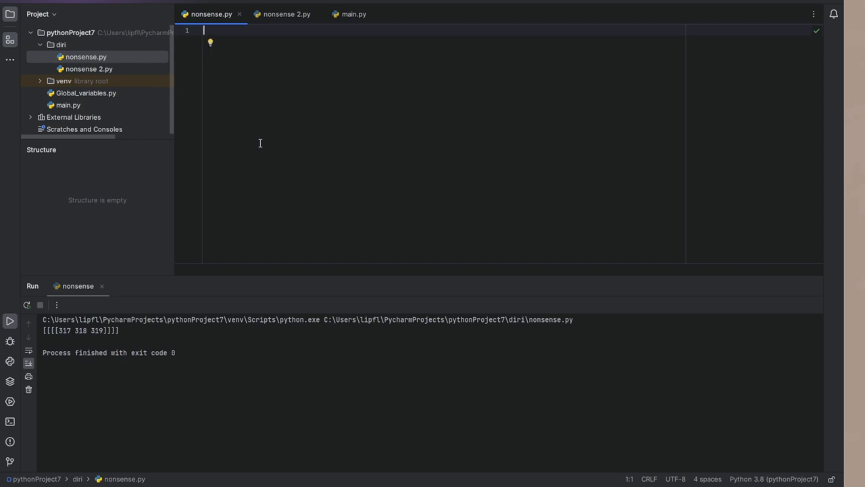
{"action": "mouse_move", "coordinate": [332, 143]}
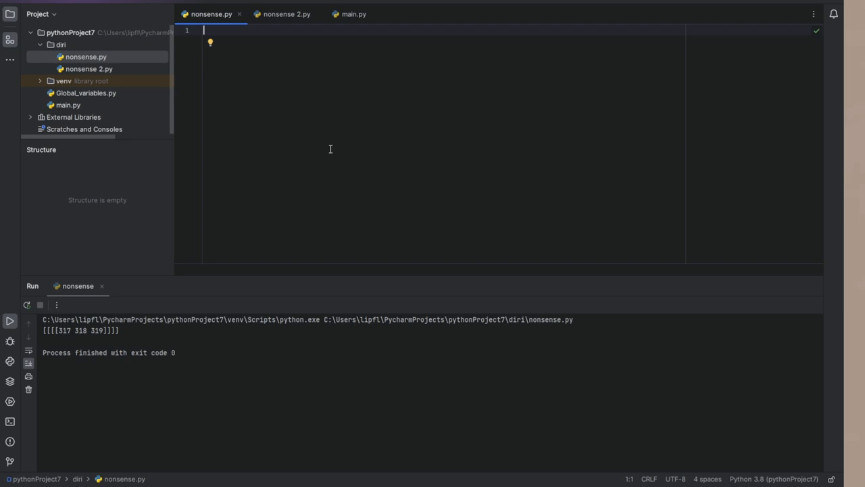
{"action": "mouse_move", "coordinate": [334, 146]}
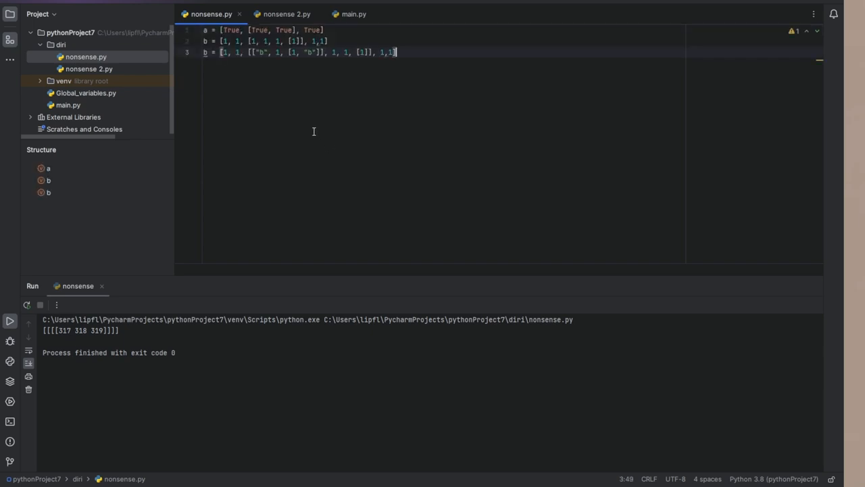
{"action": "mouse_move", "coordinate": [606, 108]}
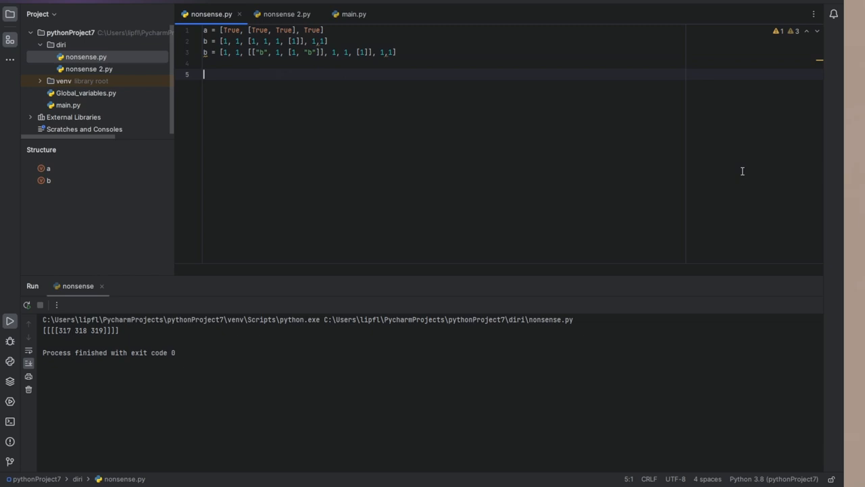
{"action": "mouse_move", "coordinate": [278, 101]}
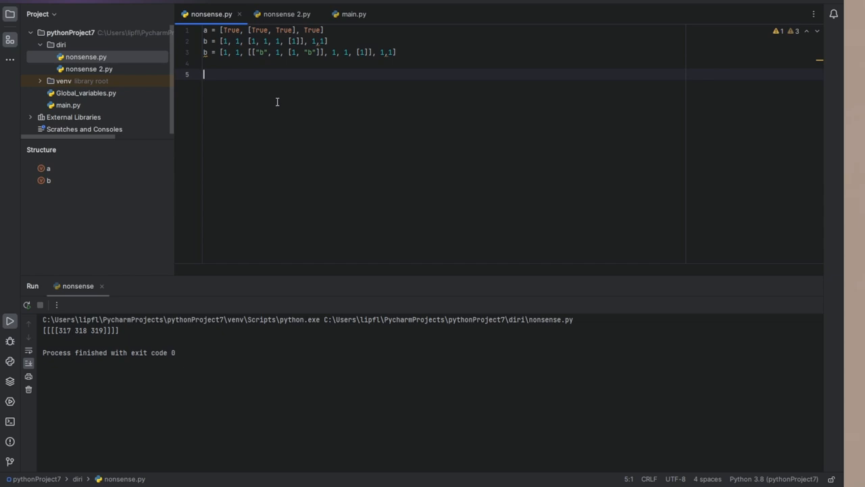
- Assign a = 6+5+4+3+2+1 and print(a) below the lists, then run to show 21
{"action": "type", "text": "a ="}
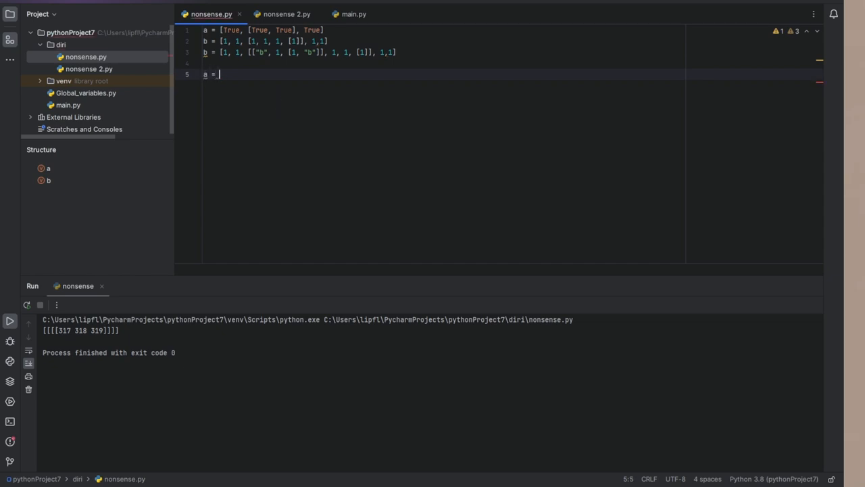
{"action": "type", "text": "4+3+"}
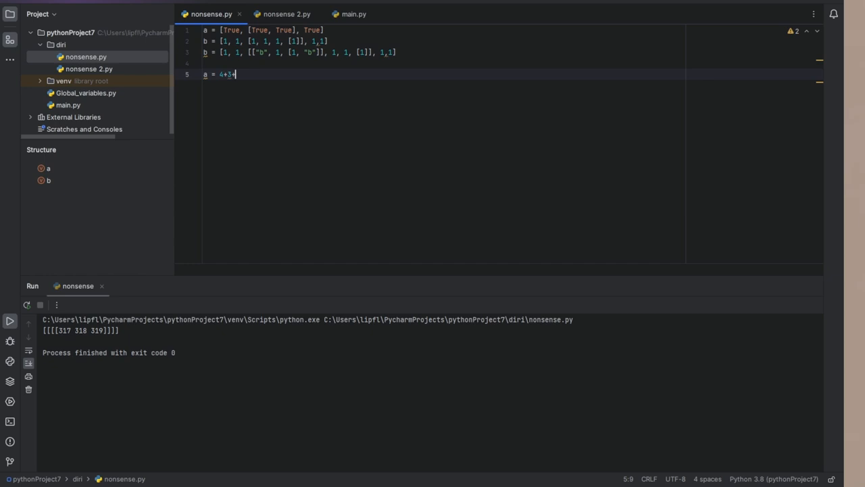
{"action": "type", "text": "+2+3"}
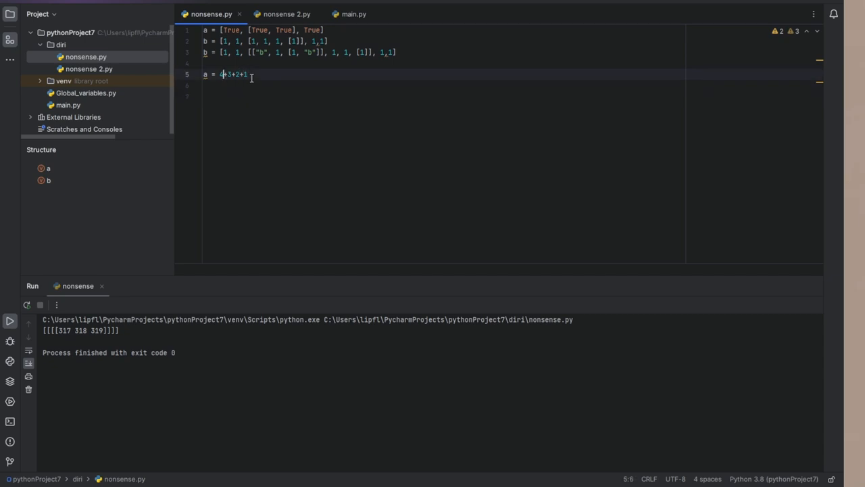
{"action": "type", "text": "5+"}
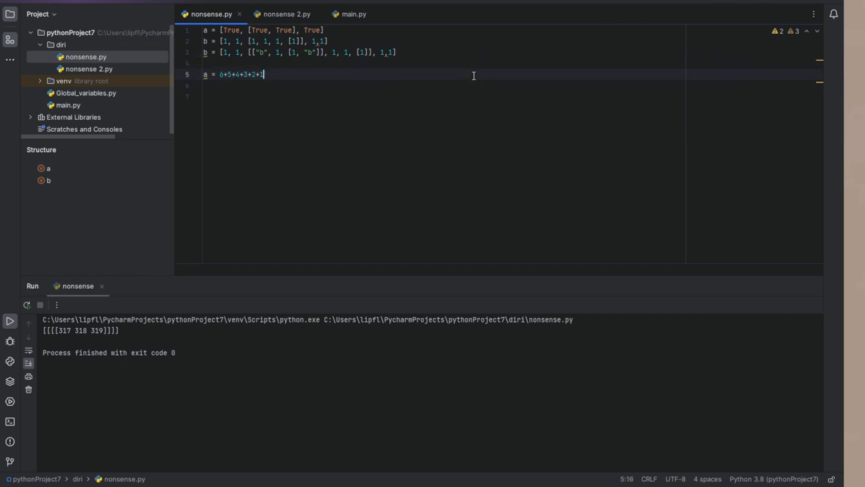
{"action": "type", "text": "print(a"}
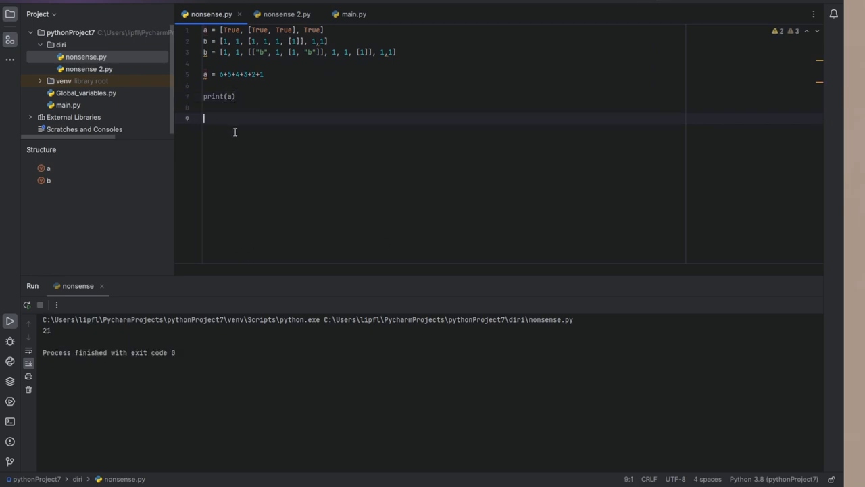
- Define trianglen(n) with an 'if not n:' zero check as its first line
{"action": "type", "text": "def t"}
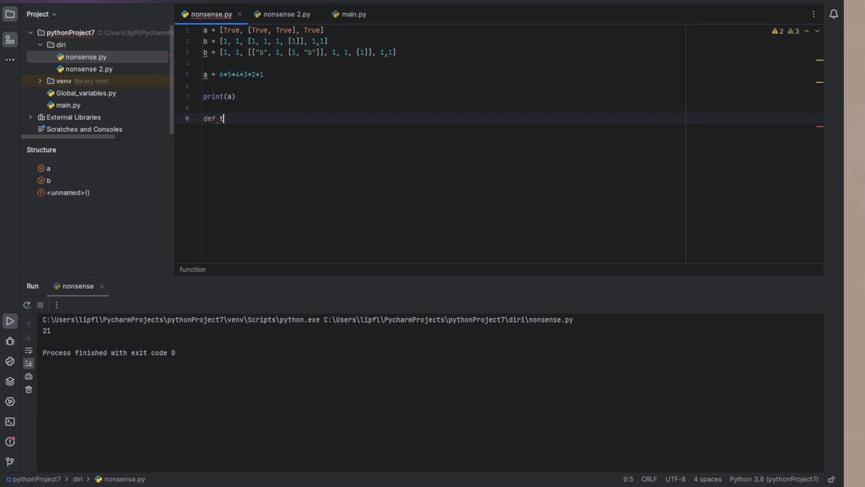
{"action": "type", "text": "rianglen("}
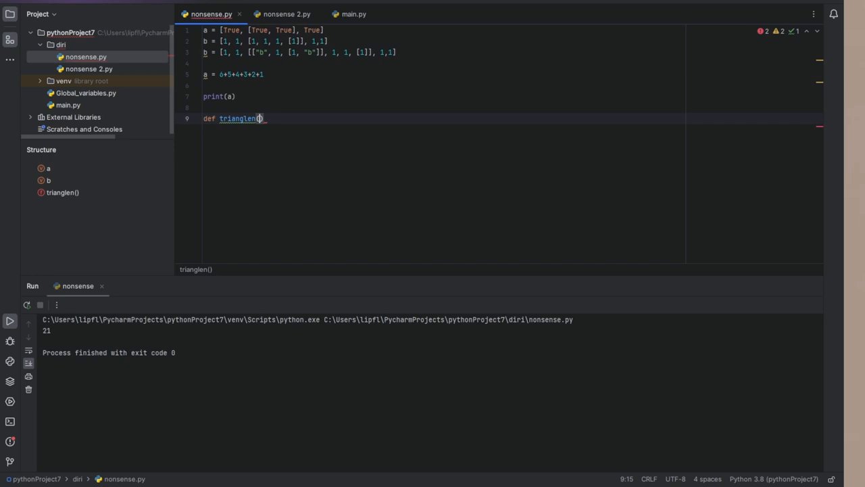
{"action": "type", "text": "n):"}
{"action": "type", "text": "if"}
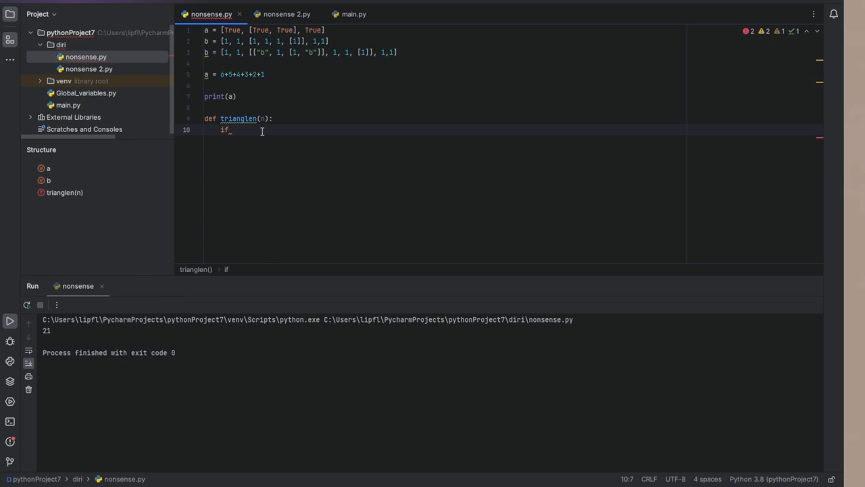
{"action": "mouse_move", "coordinate": [306, 159]}
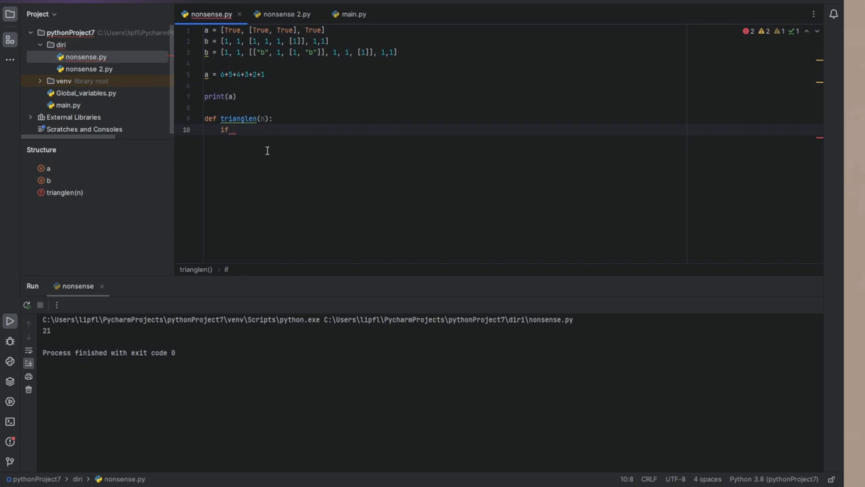
{"action": "mouse_move", "coordinate": [324, 201]}
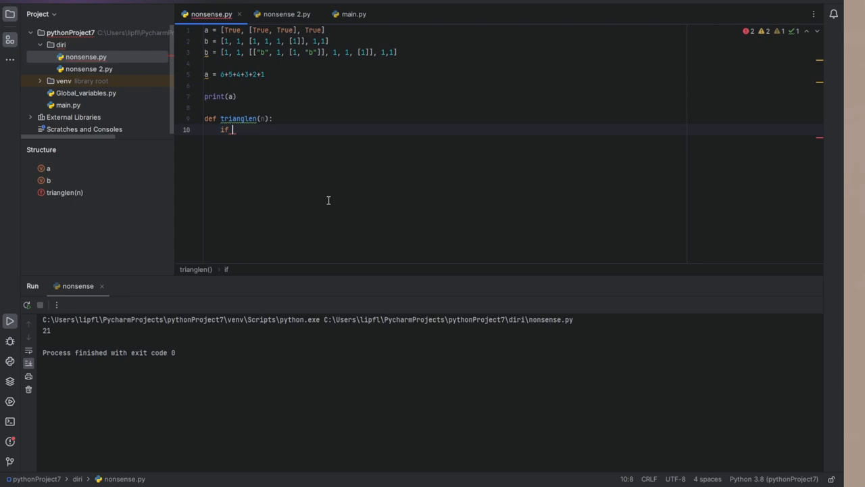
{"action": "type", "text": "()"}
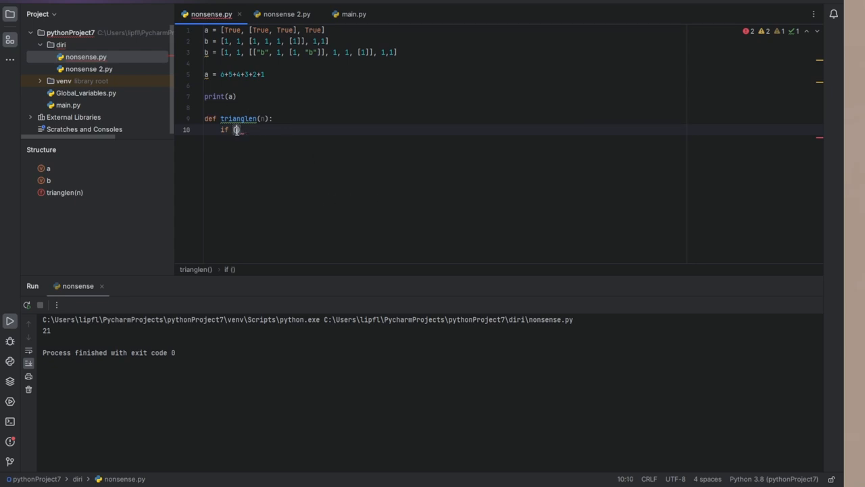
{"action": "type", "text": "n"}
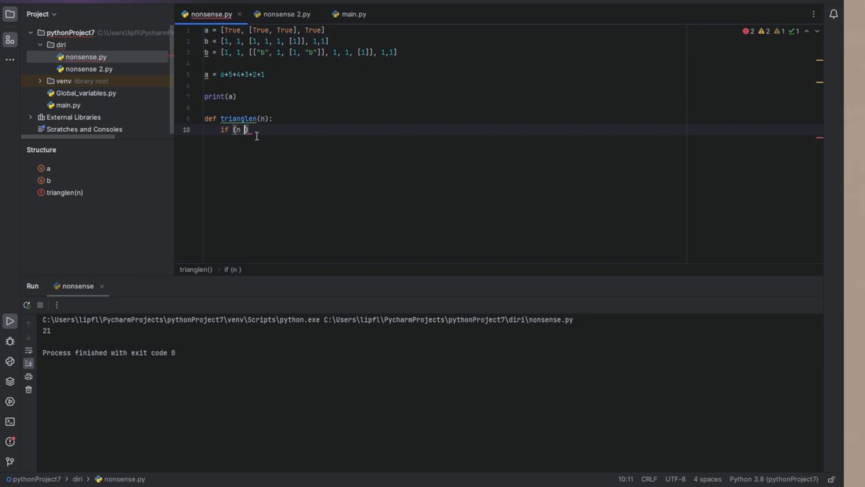
{"action": "type", "text": "ot"}
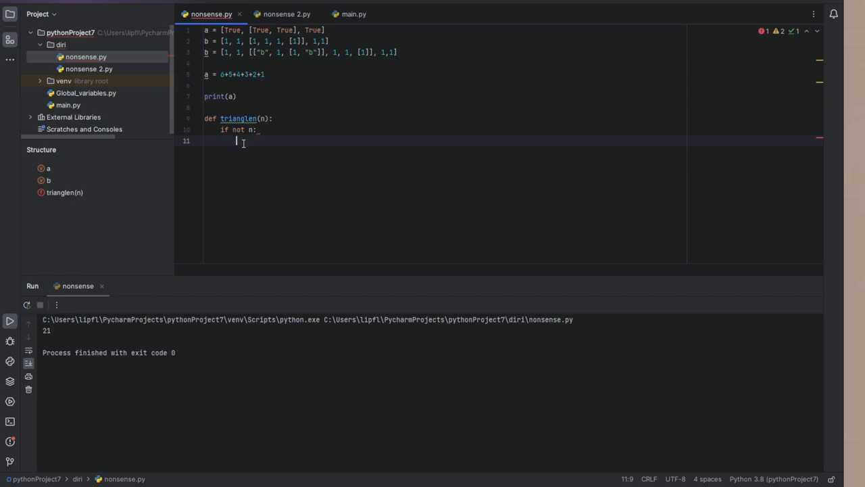
- Return 0 on the if-not-n base case line and add the else branch
{"action": "type", "text": "return"}
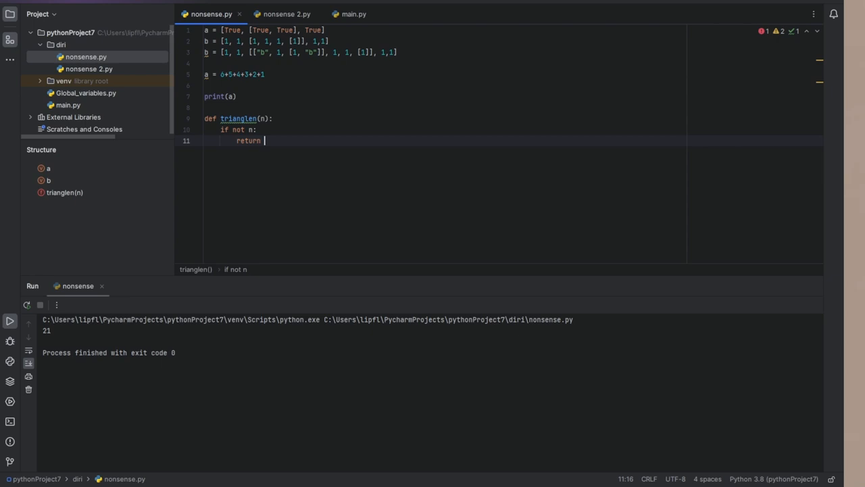
{"action": "type", "text": "0"}
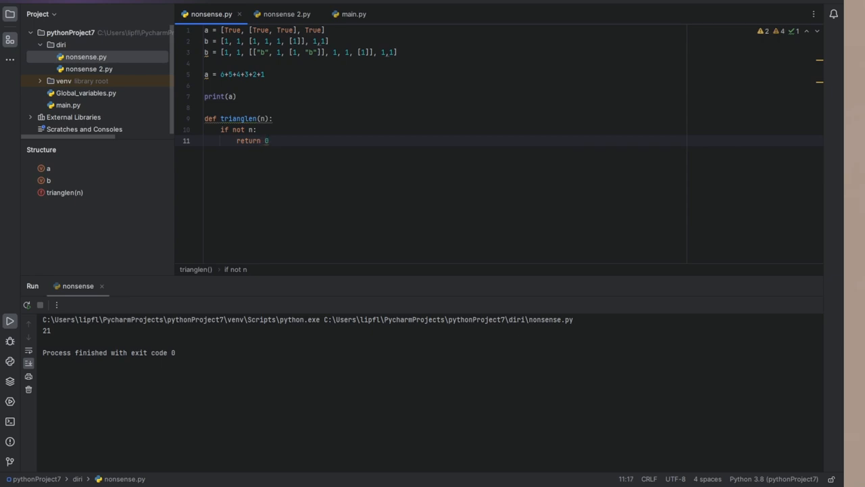
{"action": "key", "text": "Backspace"}
{"action": "type", "text": " return n"}
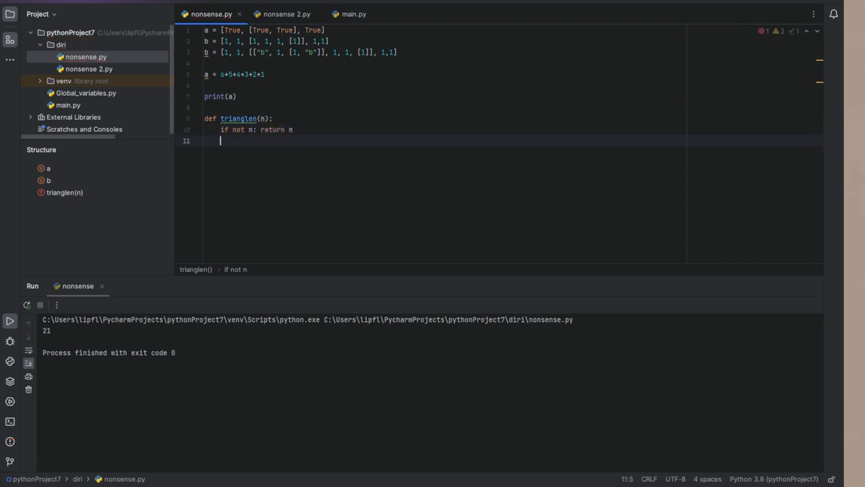
{"action": "type", "text": "else:"}
{"action": "type", "text": "t"}
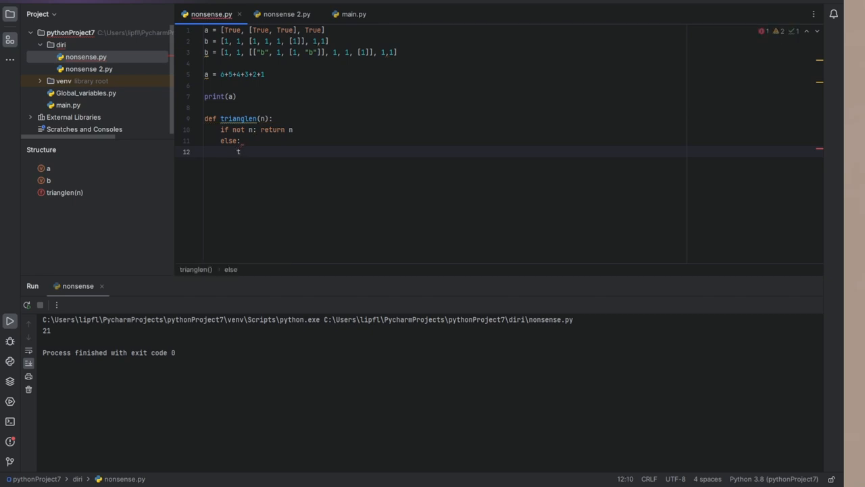
{"action": "key", "text": "Backspace"}
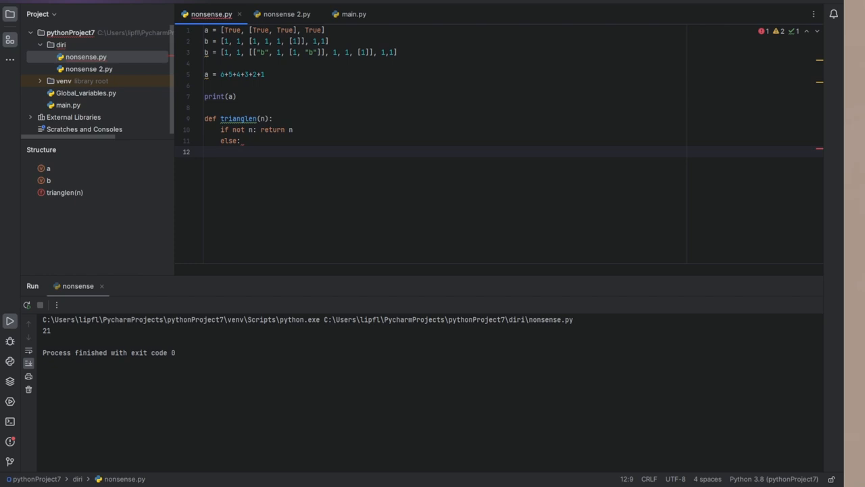
{"action": "type", "text": "r"}
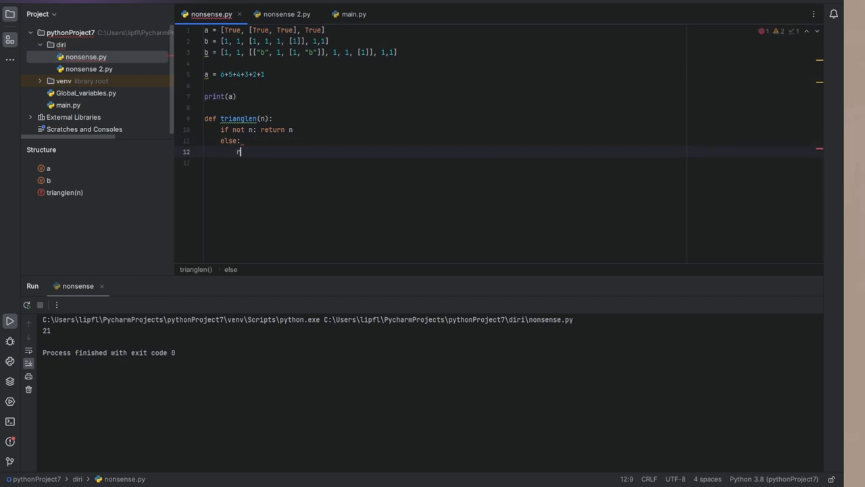
- Return n + trianglen(n-1) in else and print(trianglen(6)) to output 21
{"action": "type", "text": "return"}
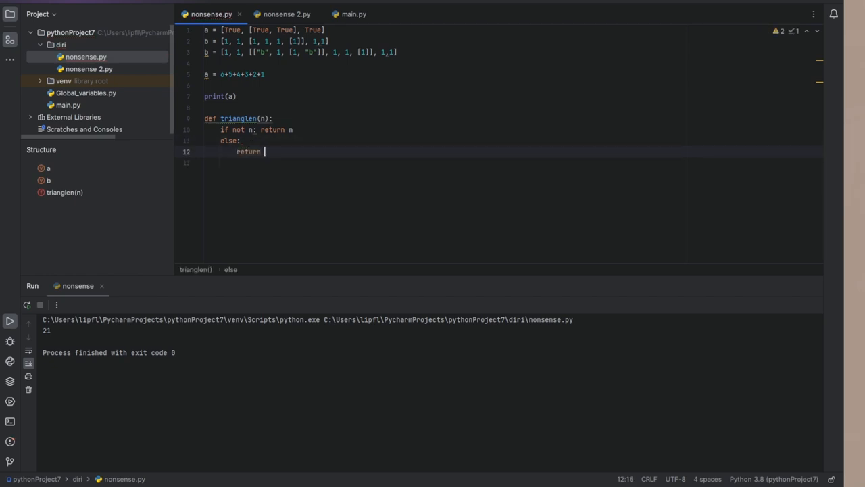
{"action": "type", "text": "trianglen()"}
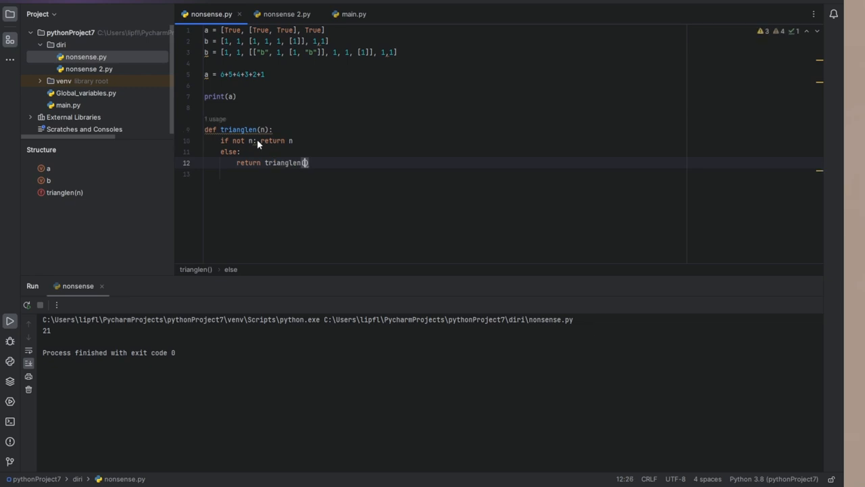
{"action": "type", "text": "n"}
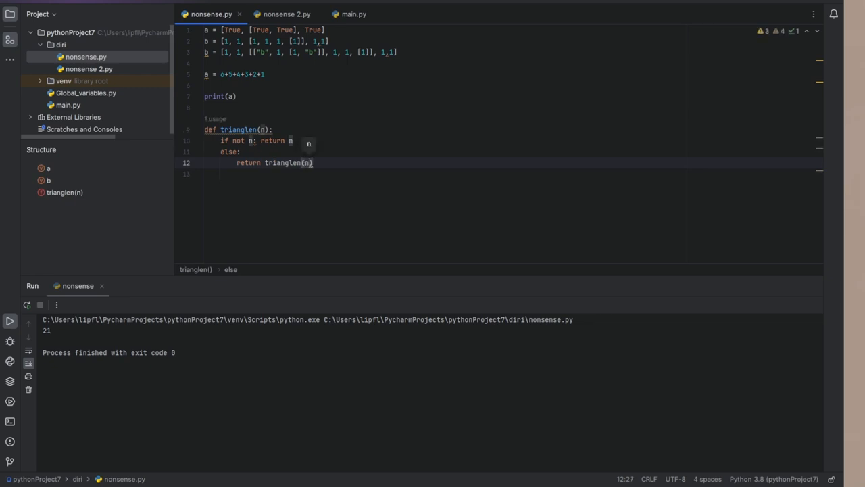
{"action": "type", "text": "-1"}
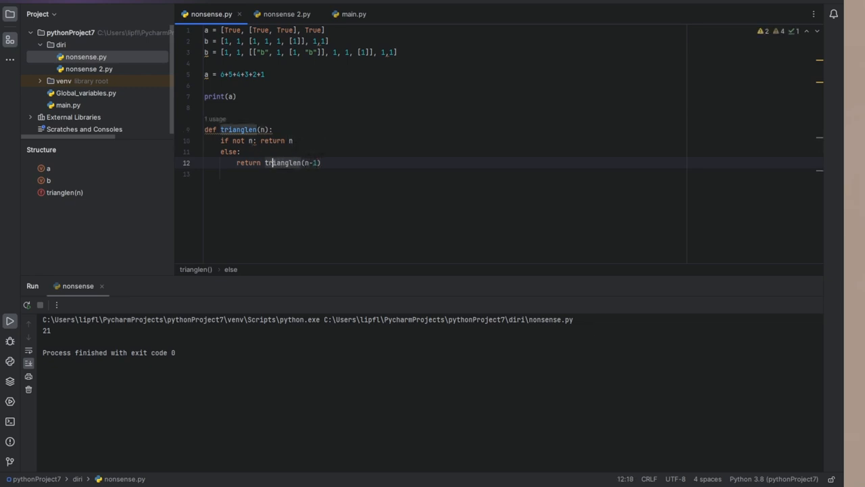
{"action": "type", "text": "n +"}
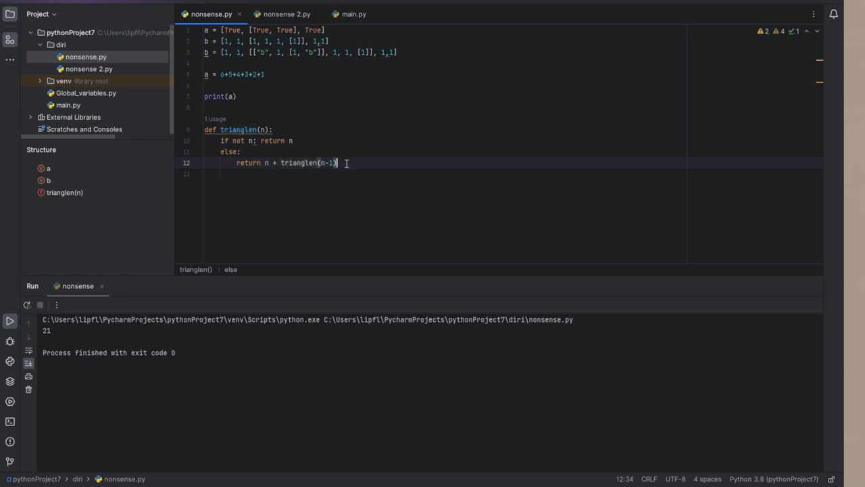
{"action": "key", "text": "Enter"}
{"action": "type", "text": "print("}
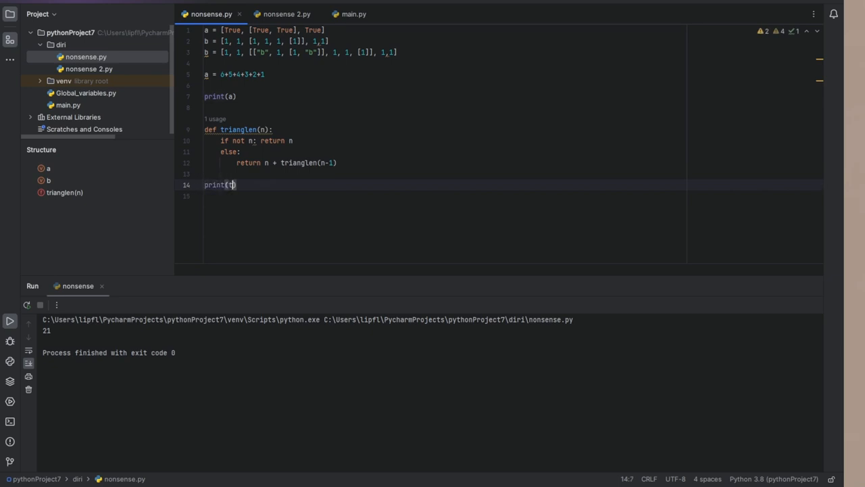
{"action": "type", "text": "rianglen(6"}
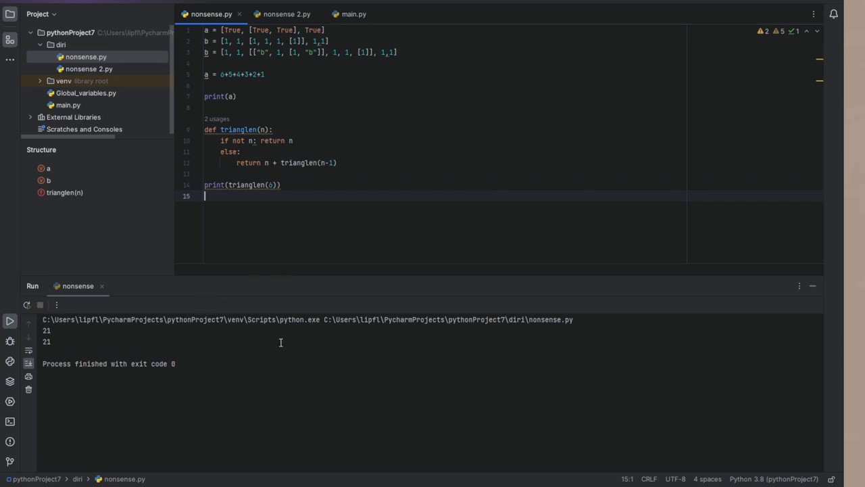
{"action": "mouse_move", "coordinate": [271, 239]}
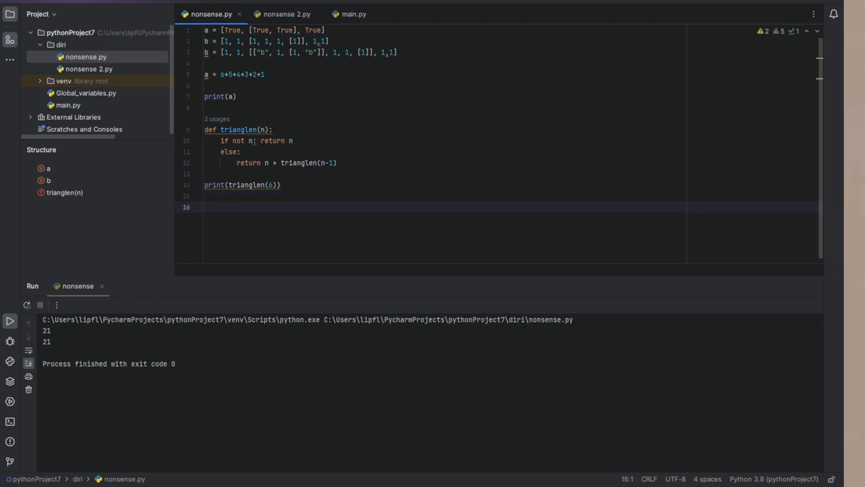
{"action": "mouse_move", "coordinate": [294, 230]}
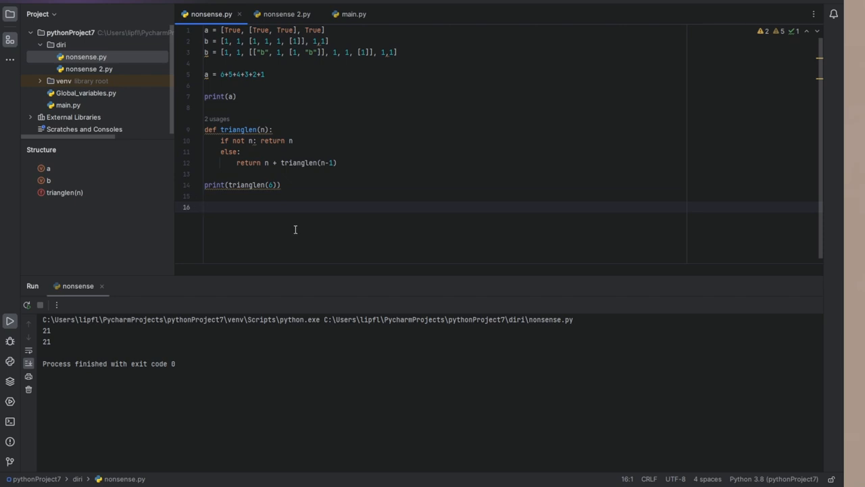
- Define tri = lambda a: a + tri(a-1) and print(tri(6)), which raises RecursionError
{"action": "type", "text": "la"}
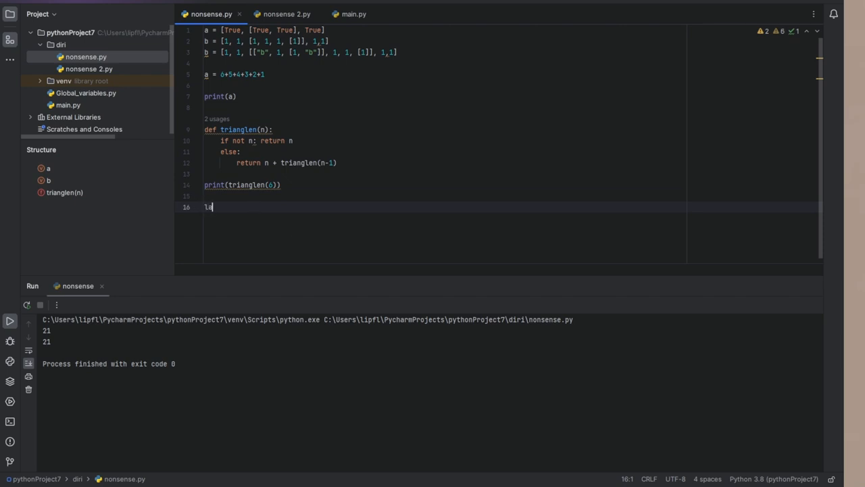
{"action": "type", "text": "mbda"}
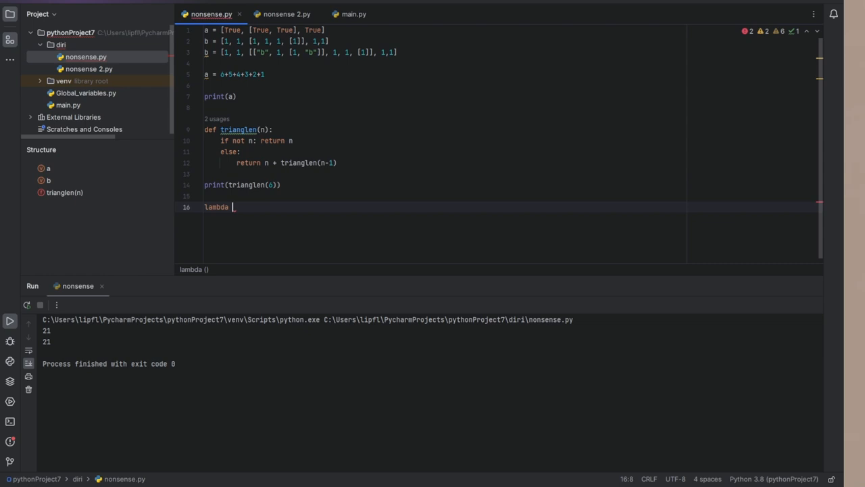
{"action": "type", "text": "a:"}
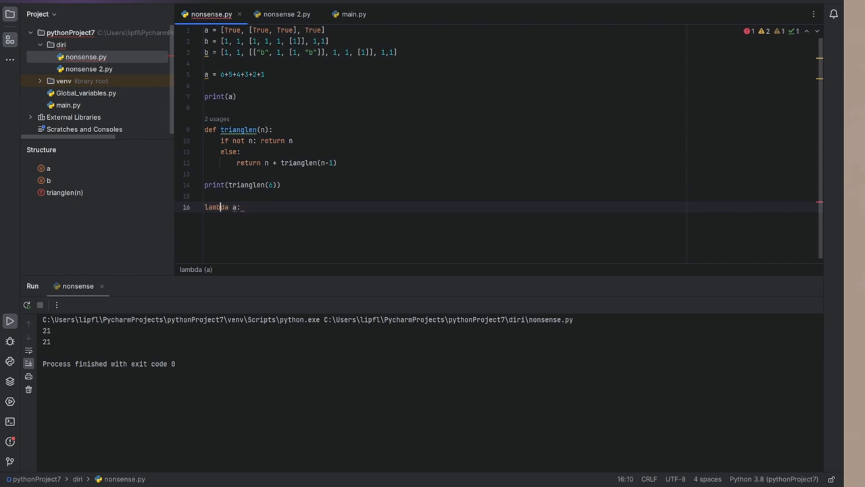
{"action": "type", "text": "x"}
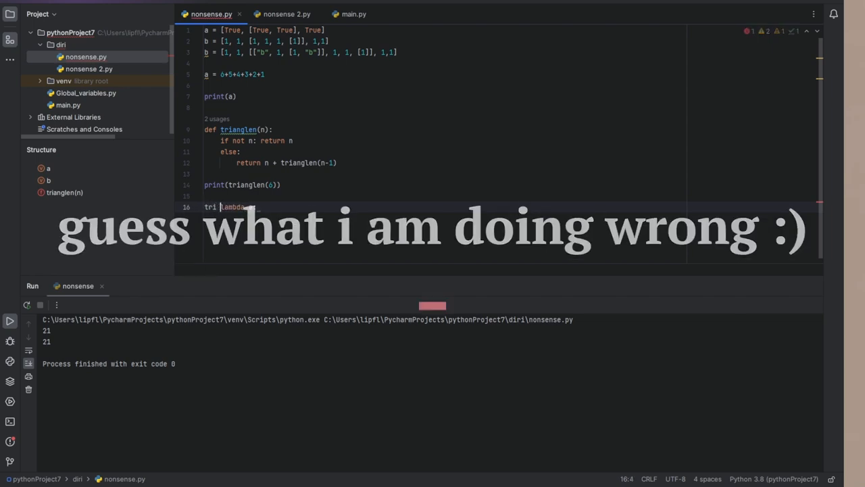
{"action": "type", "text": "= lambda a:"}
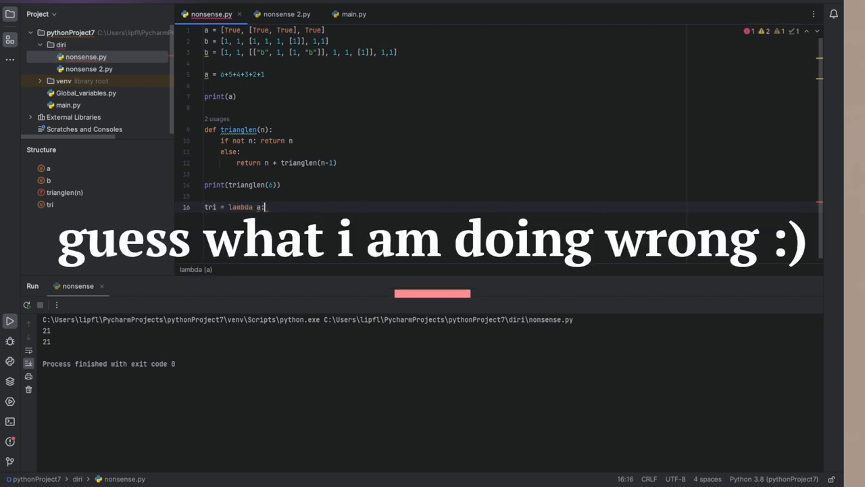
{"action": "type", "text": "a +"}
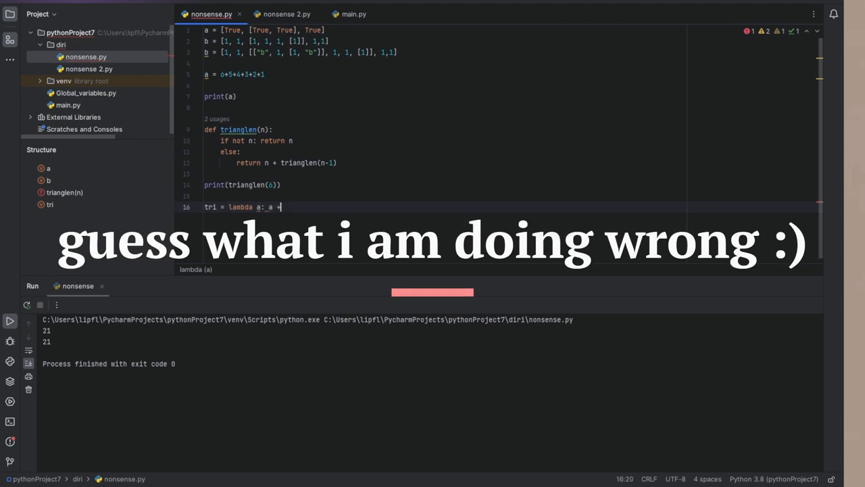
{"action": "type", "text": "tri()"}
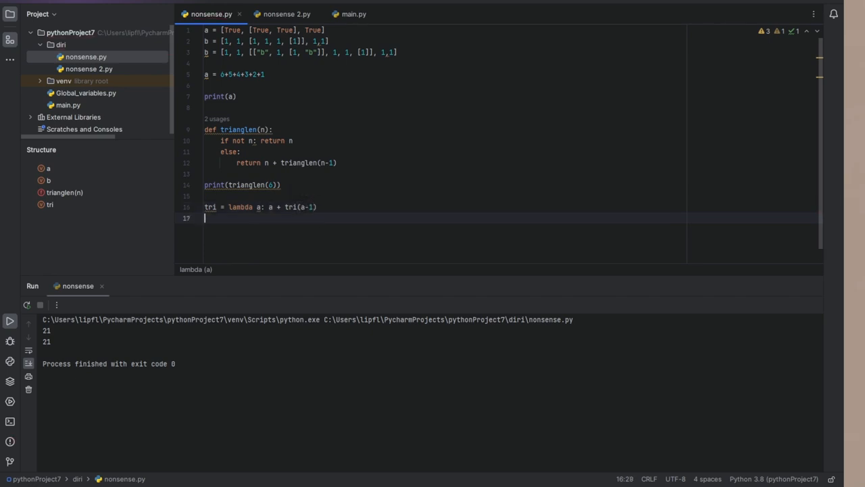
{"action": "type", "text": "tri(6))"}
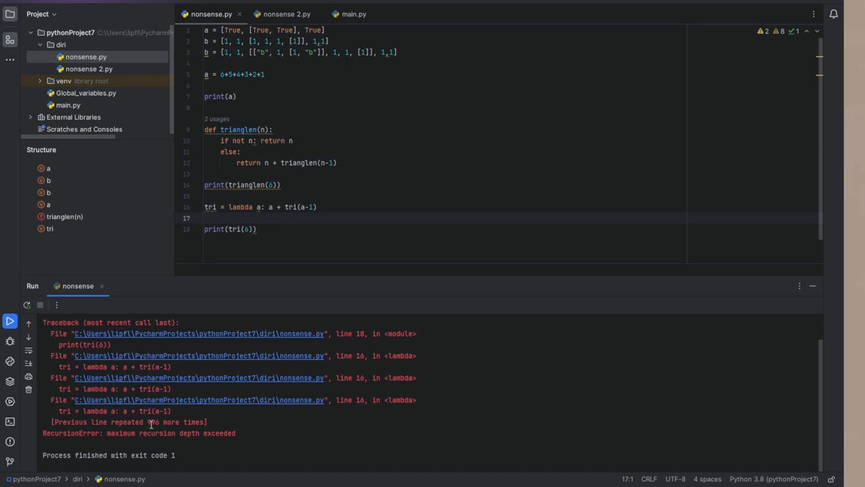
{"action": "mouse_move", "coordinate": [257, 438]}
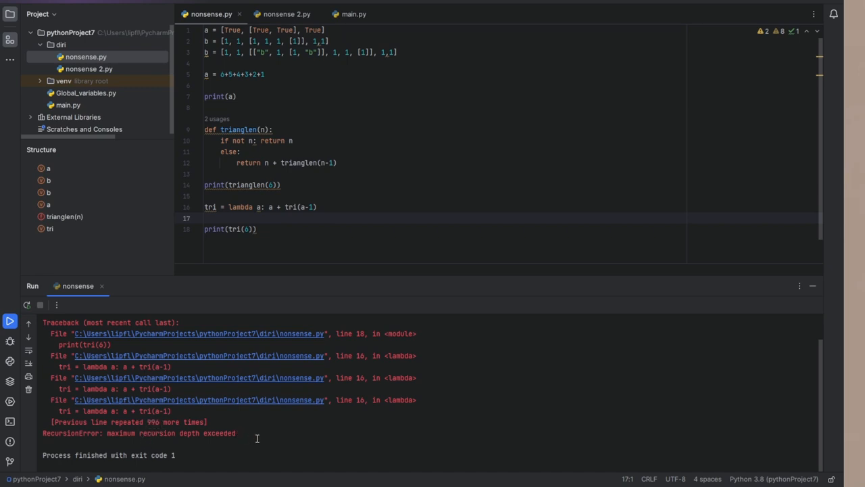
- Edit tri to 'a if not a else a + tri(a-1)' so rerunning prints 21
{"action": "left_click", "coordinate": [8, 319]}
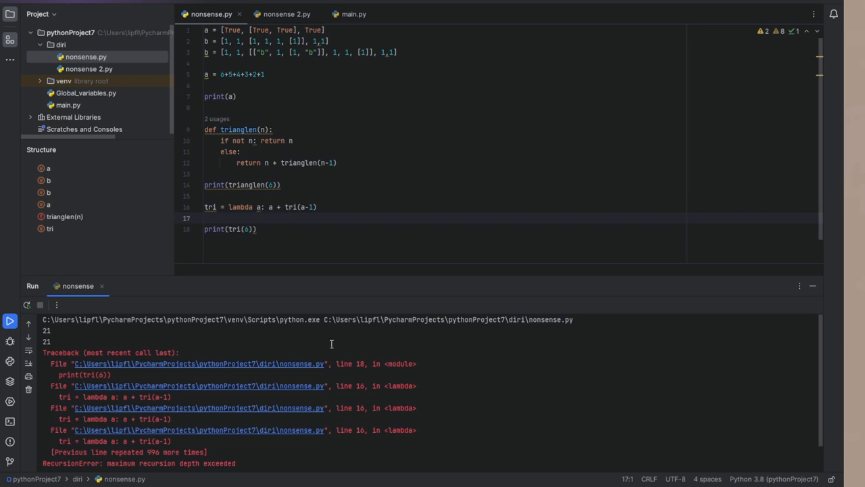
{"action": "mouse_move", "coordinate": [336, 168]}
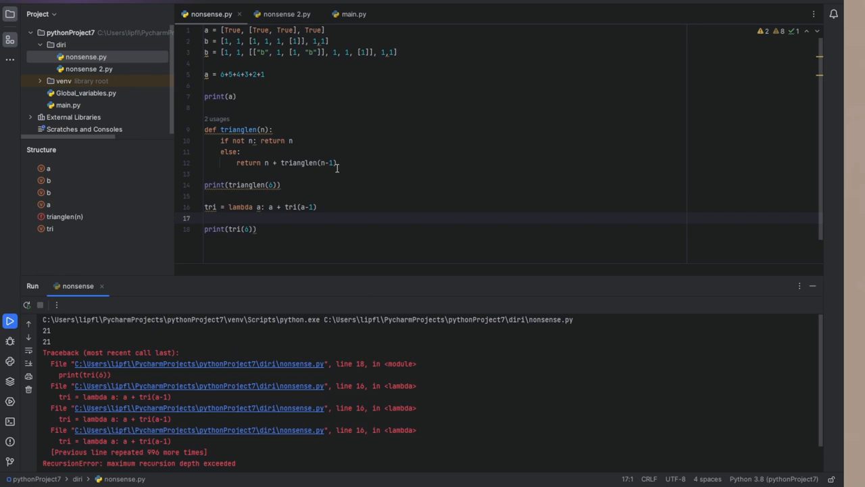
{"action": "left_click", "coordinate": [270, 207]}
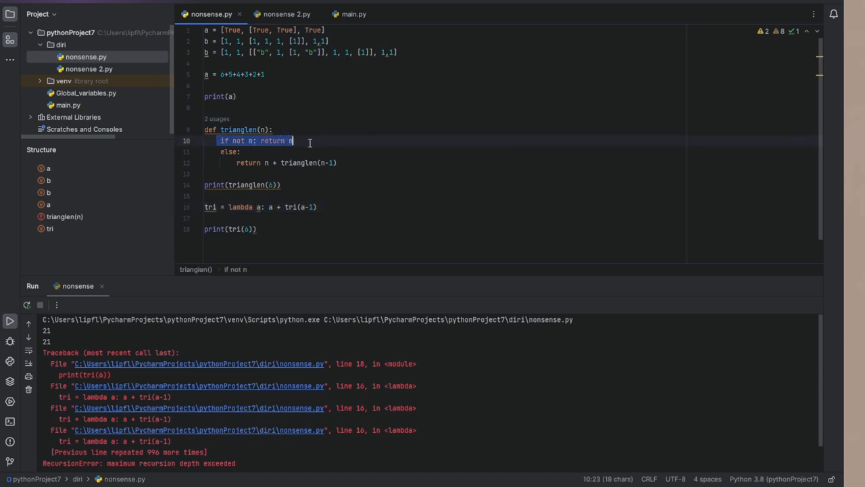
{"action": "left_click", "coordinate": [364, 238]}
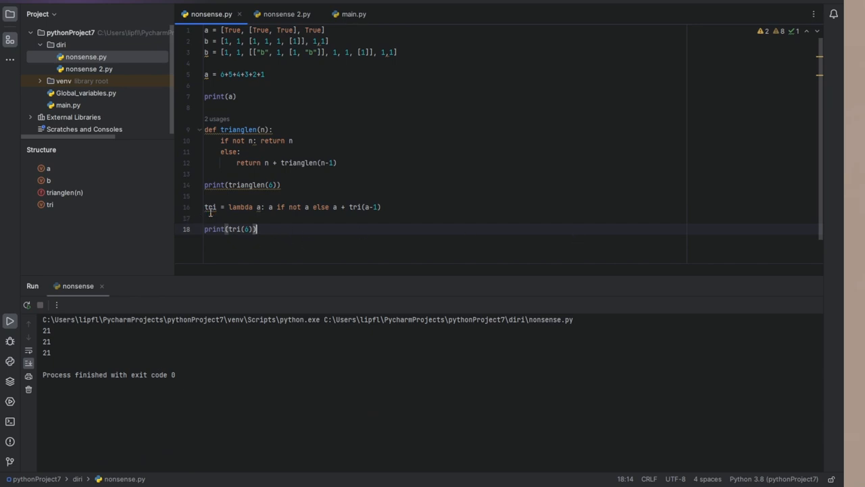
- Duplicate the b list line into deeper nested variants with blank lines below
{"action": "triple_click", "coordinate": [290, 207]}
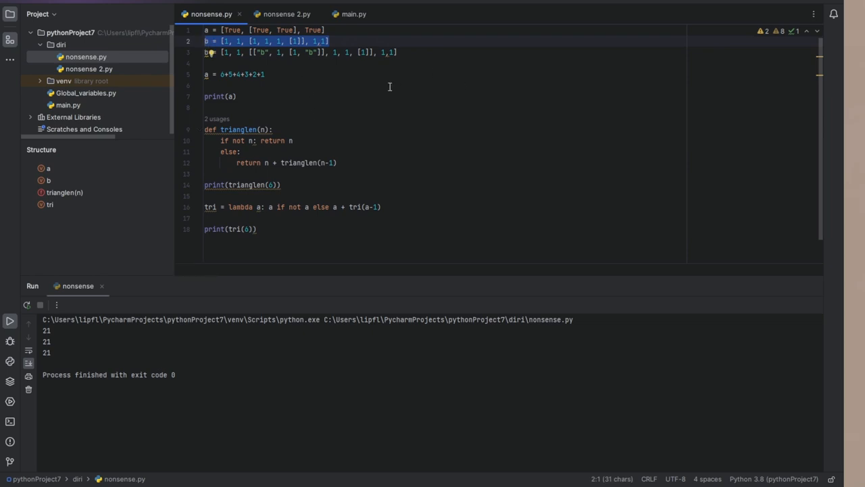
{"action": "left_click", "coordinate": [308, 84]}
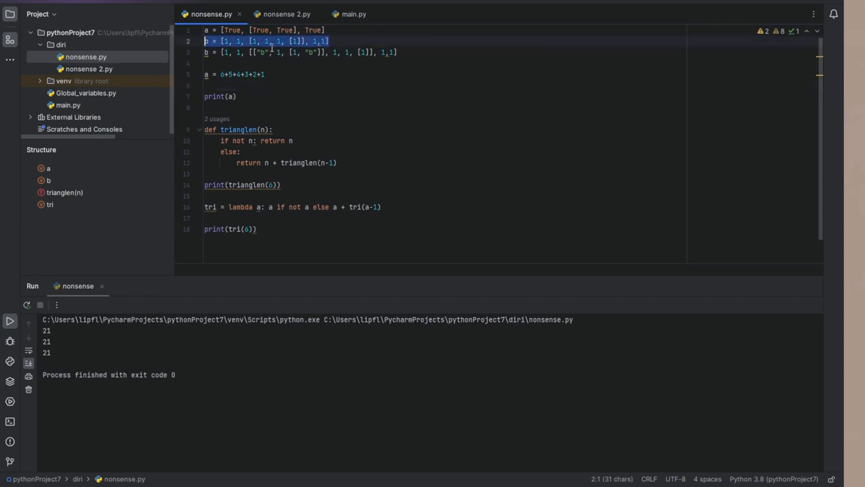
{"action": "key", "text": "Enter"}
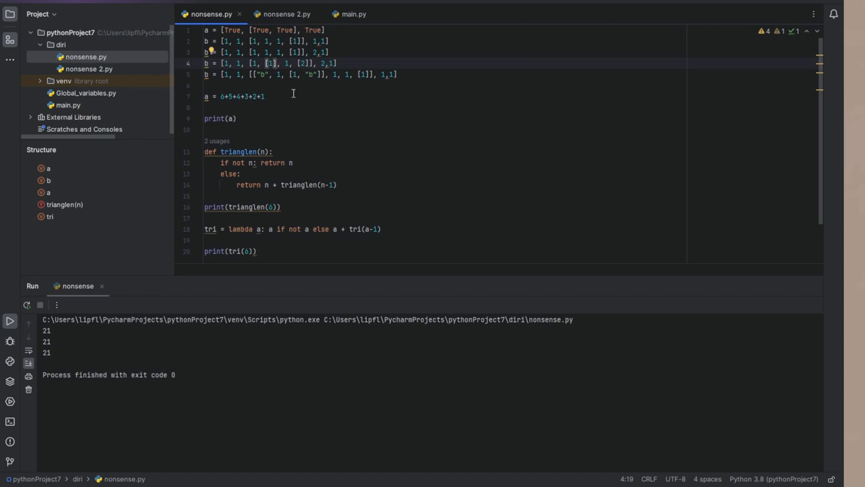
{"action": "mouse_move", "coordinate": [330, 86]}
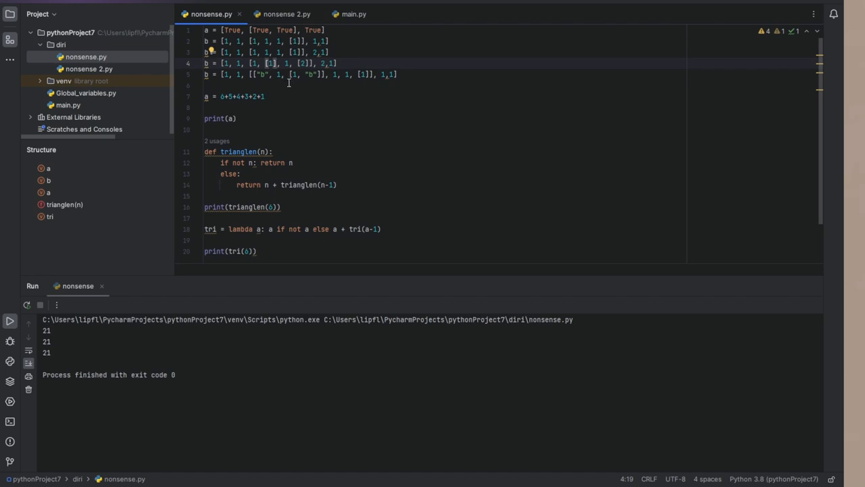
{"action": "mouse_move", "coordinate": [425, 87]}
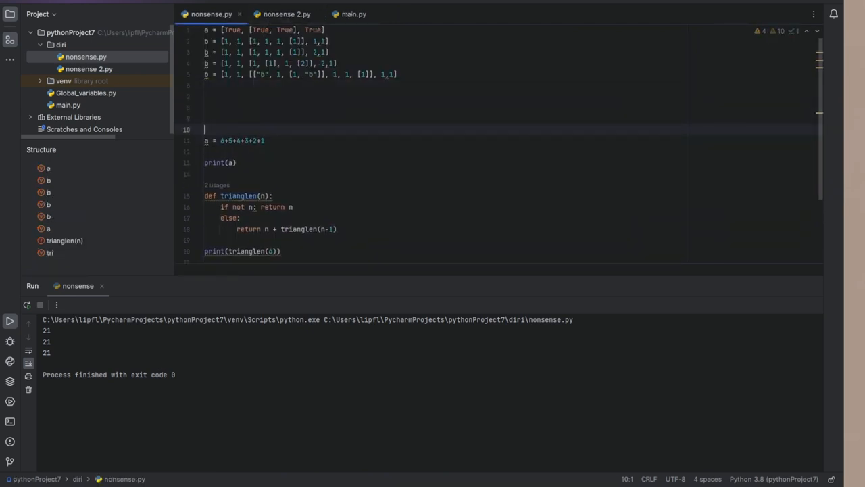
- Define contains_1(li) with a for loop over each element in li
{"action": "type", "text": "deff"}
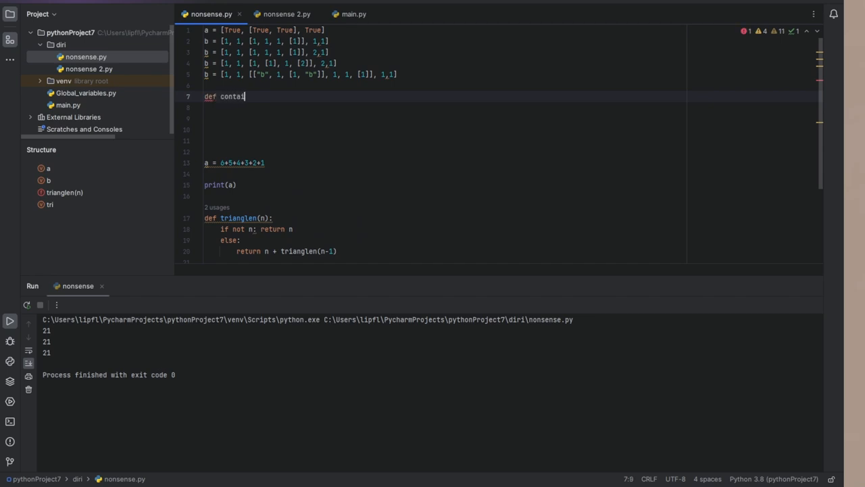
{"action": "type", "text": "ns_1"}
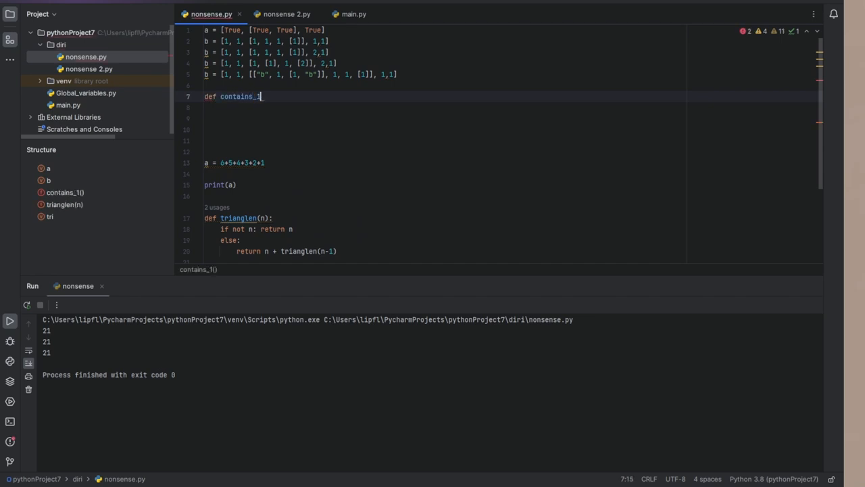
{"action": "type", "text": "(a"}
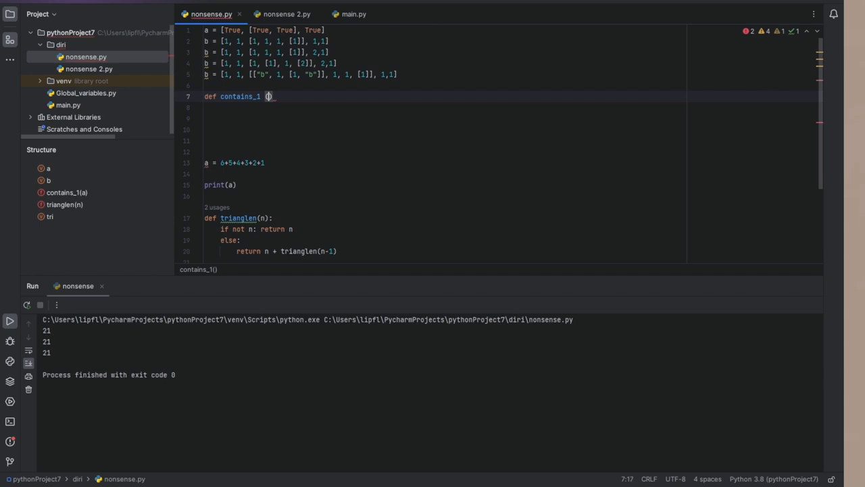
{"action": "type", "text": "li):"}
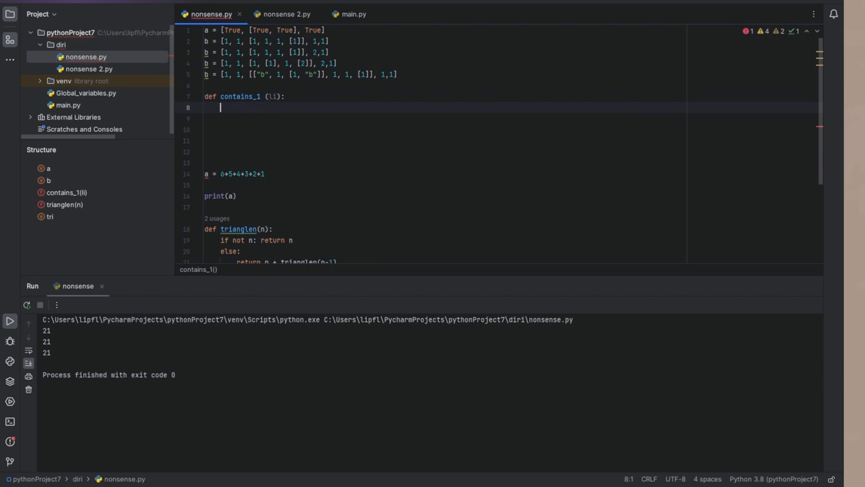
{"action": "type", "text": "if"}
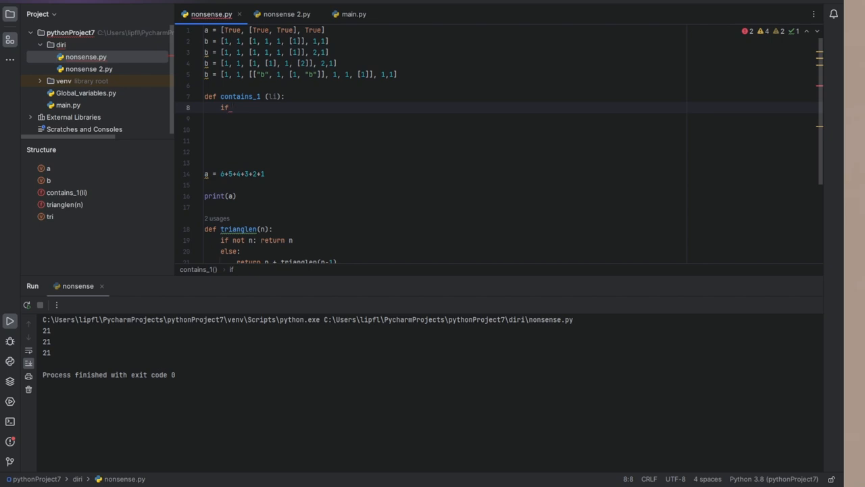
{"action": "type", "text": "("}
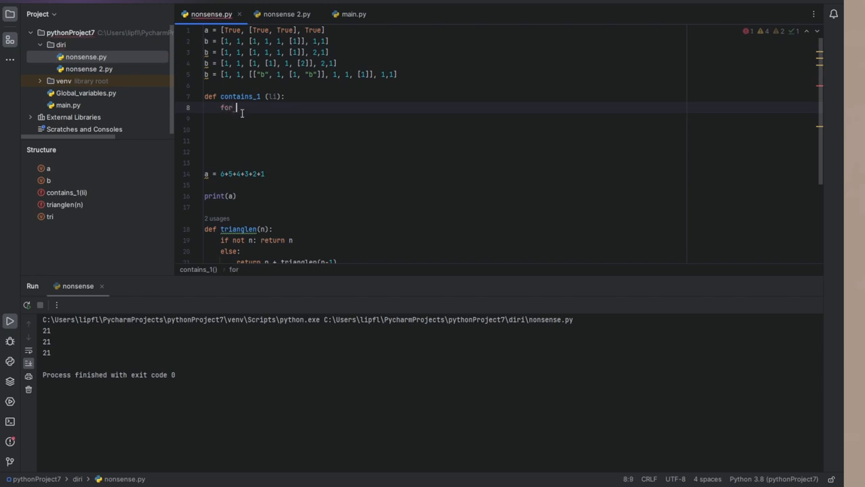
{"action": "type", "text": "element in"}
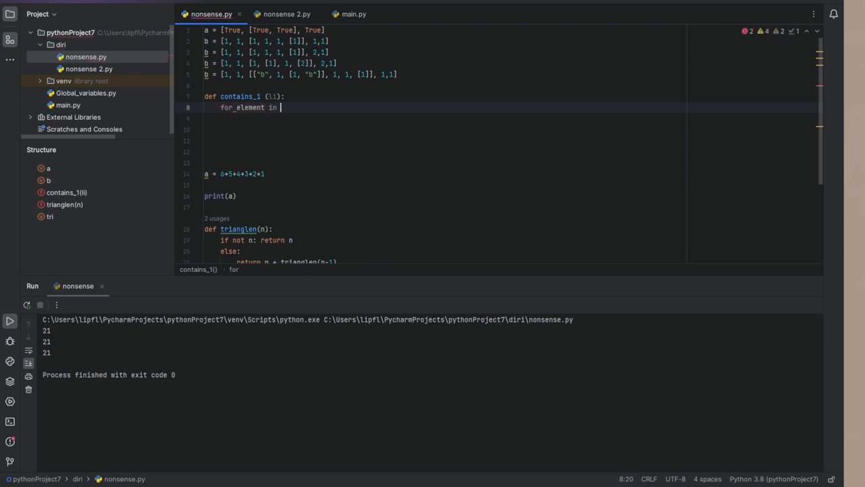
{"action": "type", "text": "li:"}
{"action": "left_click", "coordinate": [445, 119]}
{"action": "type", "text": "if li"}
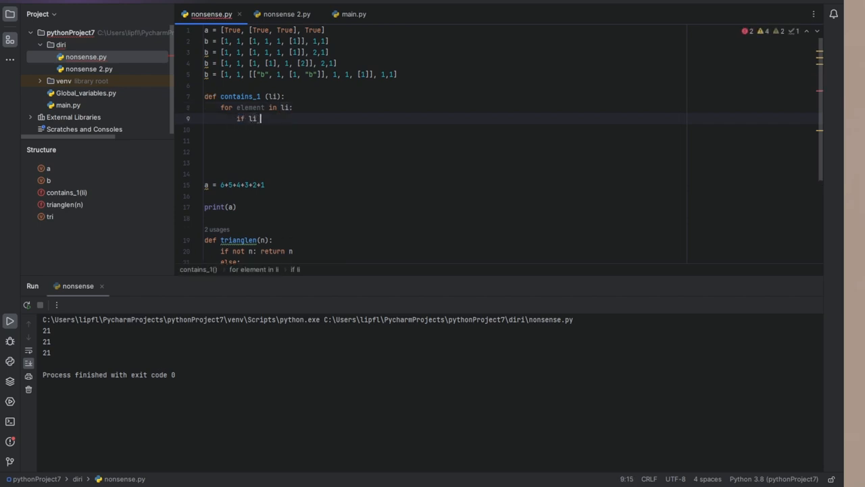
- Write the condition 'if element != 1 and isinstance(element,list):'
{"action": "type", "text": "== ("}
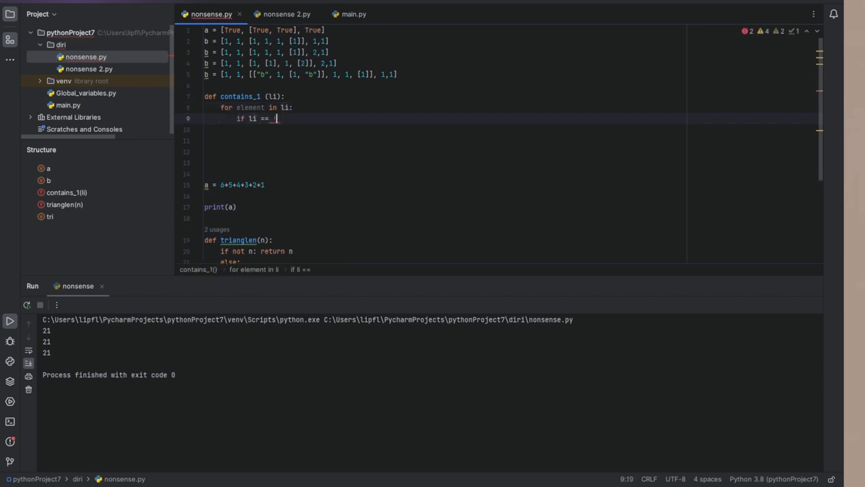
{"action": "type", "text": "1:"}
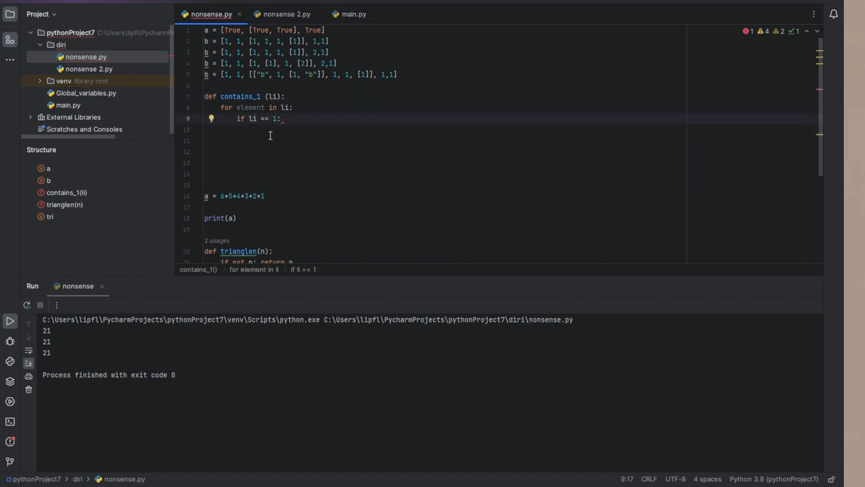
{"action": "type", "text": "!="}
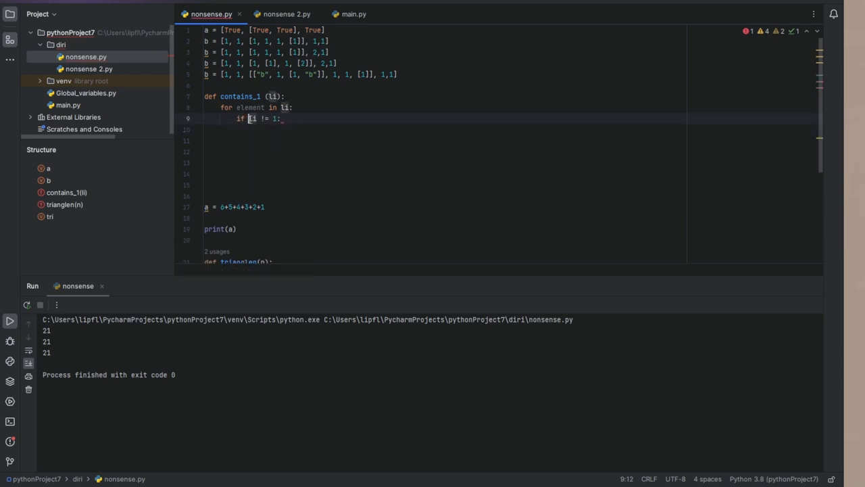
{"action": "type", "text": "element"}
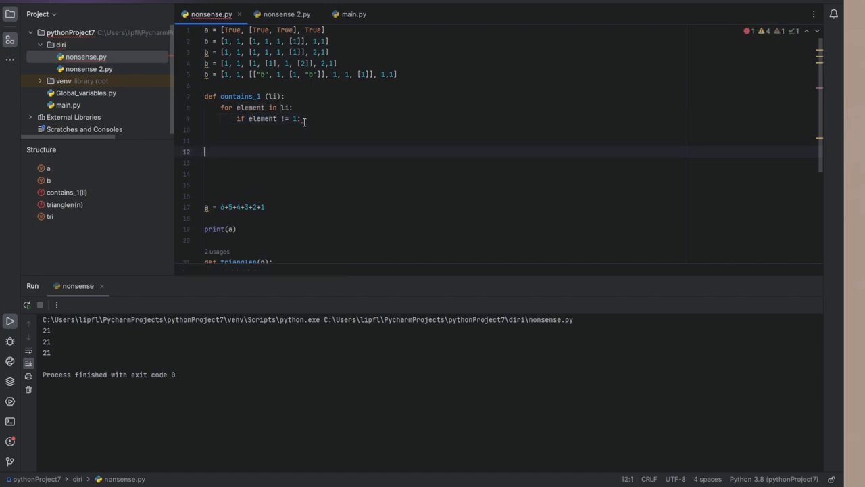
{"action": "type", "text": "and i"}
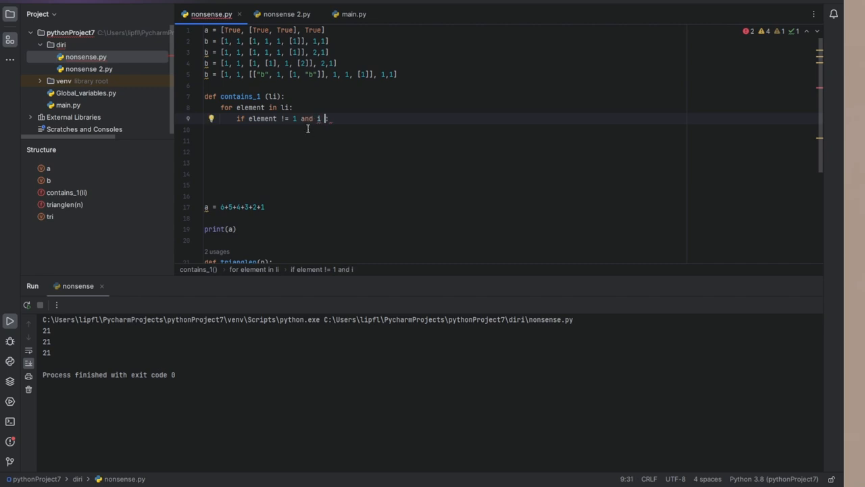
{"action": "type", "text": "s"}
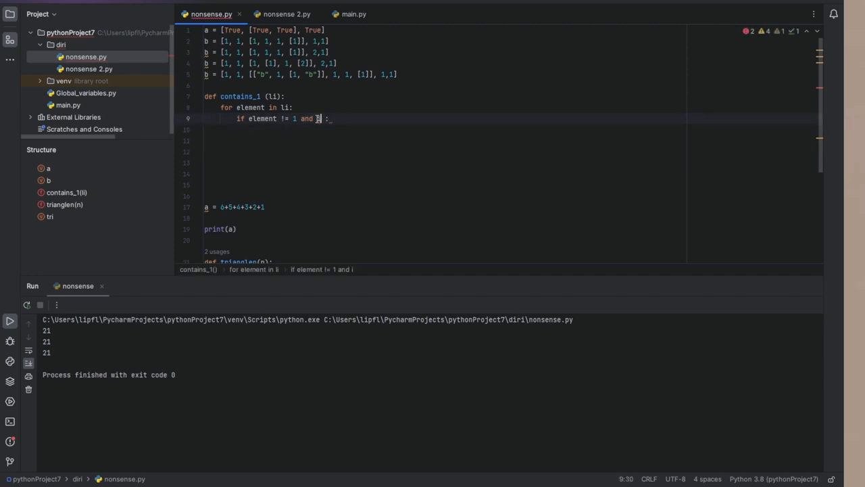
{"action": "type", "text": "isinstance(,list"}
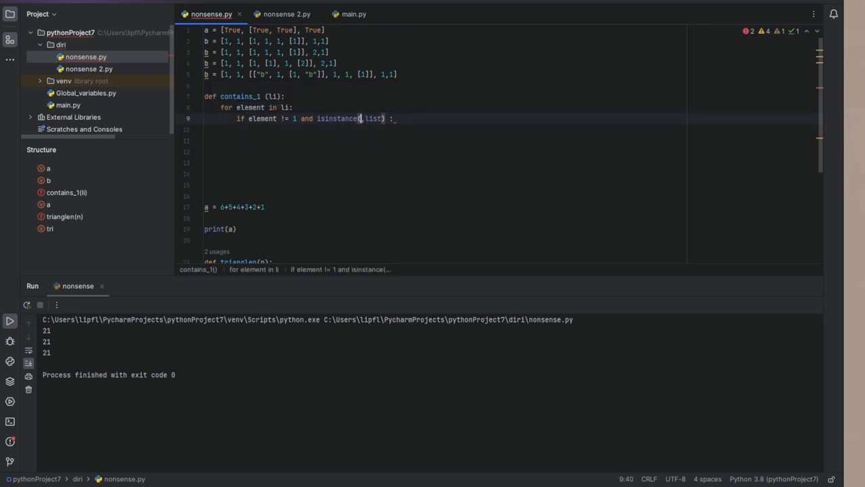
{"action": "type", "text": "element"}
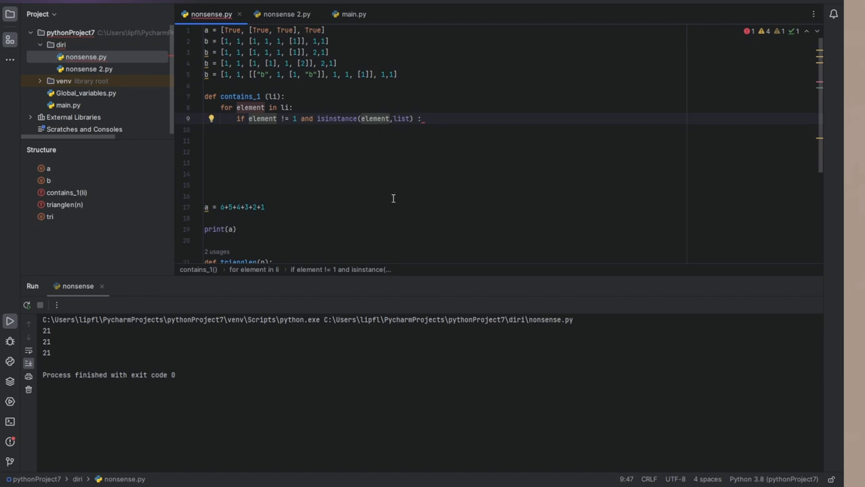
{"action": "mouse_move", "coordinate": [378, 127]}
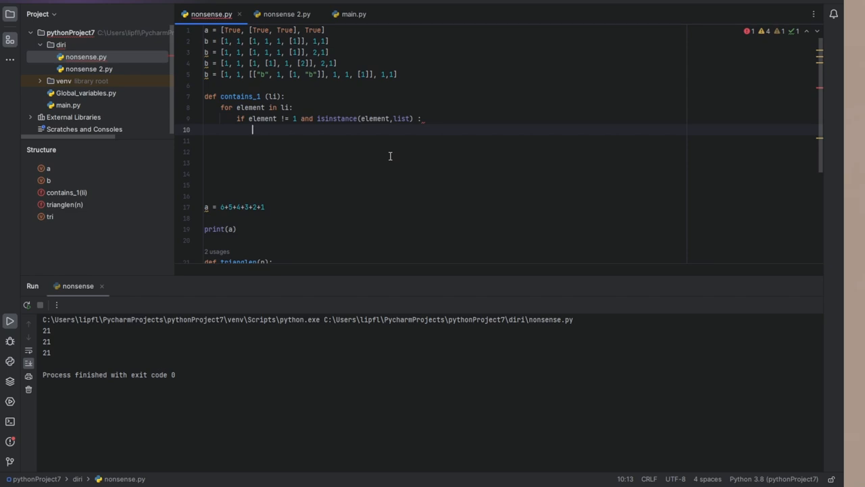
- Reduce the condition to isinstance(element,list) and set a = contains_1(element) inside it
{"action": "double_click", "coordinate": [335, 119]}
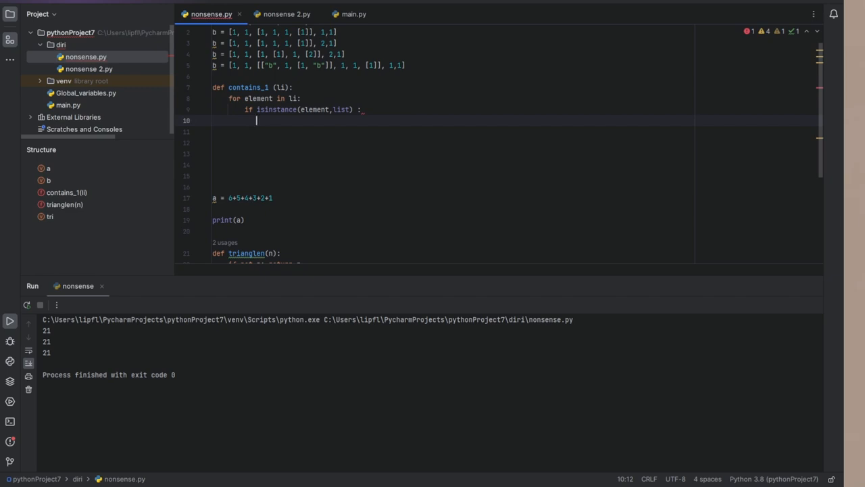
{"action": "type", "text": "a ="}
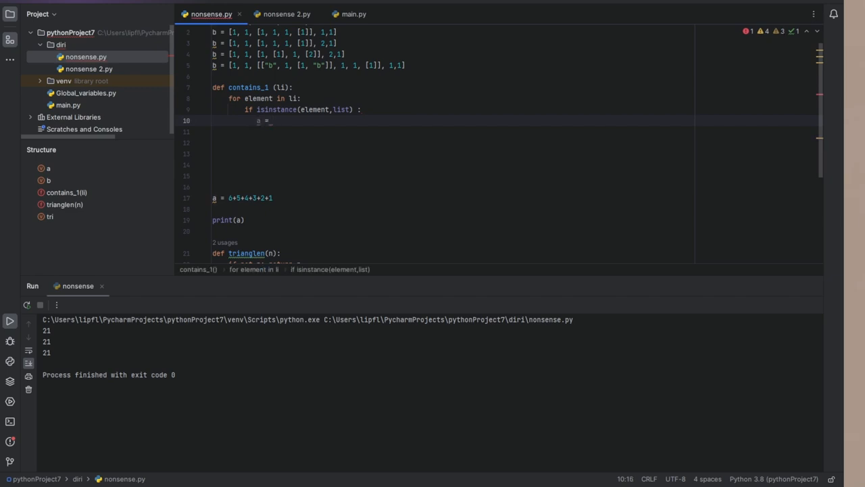
{"action": "mouse_move", "coordinate": [412, 107]}
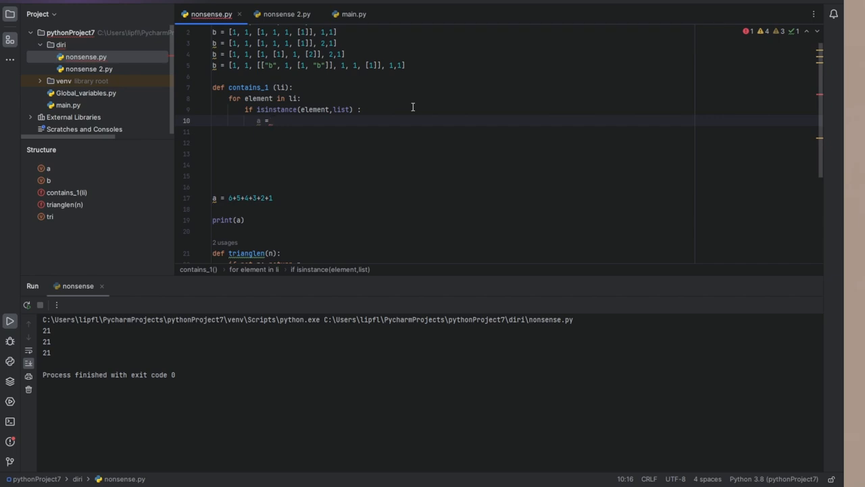
{"action": "type", "text": "contains_1()"}
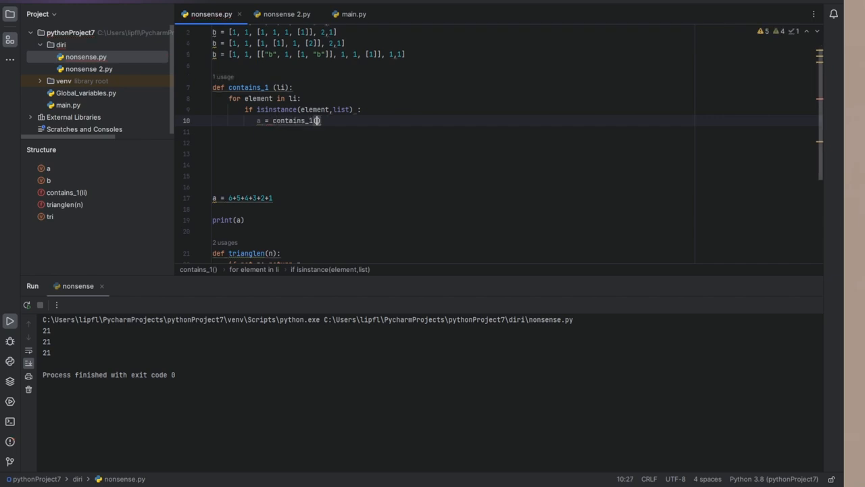
{"action": "type", "text": "element"}
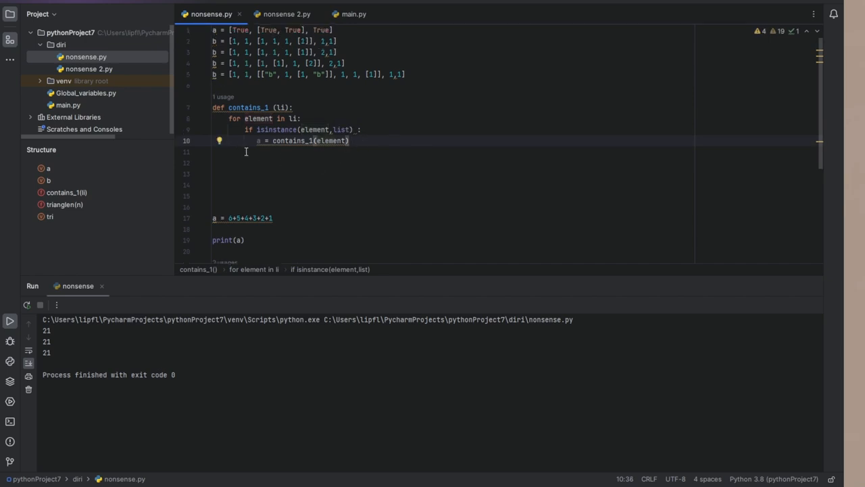
- Add an 'elif element != 1:' branch after the recursive case
{"action": "type", "text": "el"}
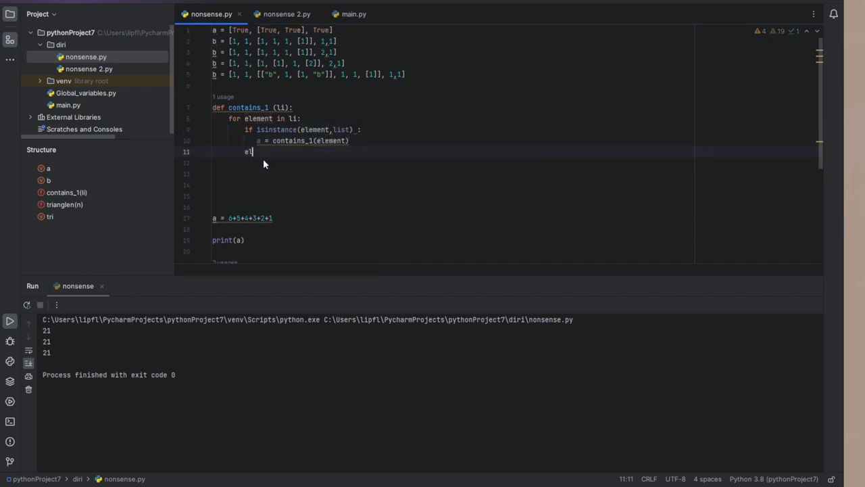
{"action": "type", "text": "lif"}
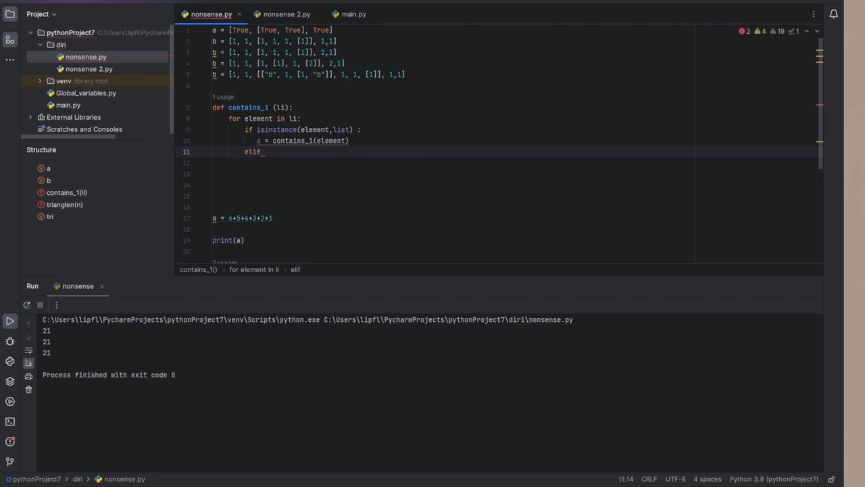
{"action": "type", "text": "a"}
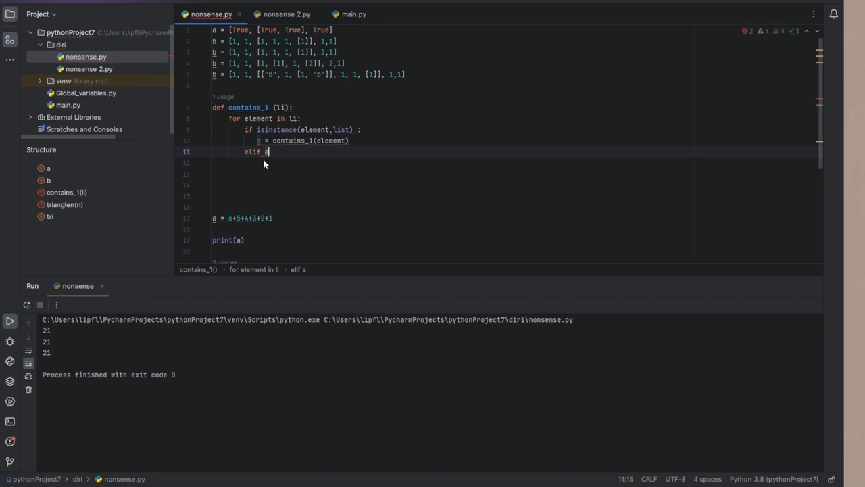
{"action": "type", "text": "e"}
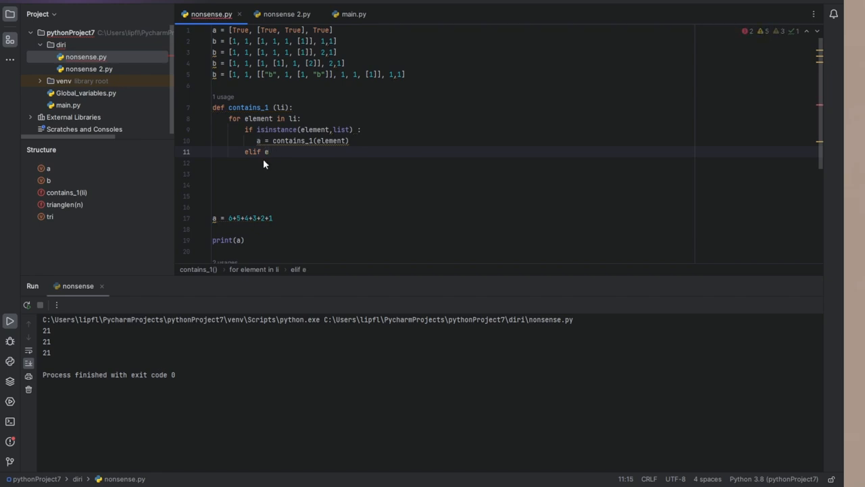
{"action": "type", "text": "lement"}
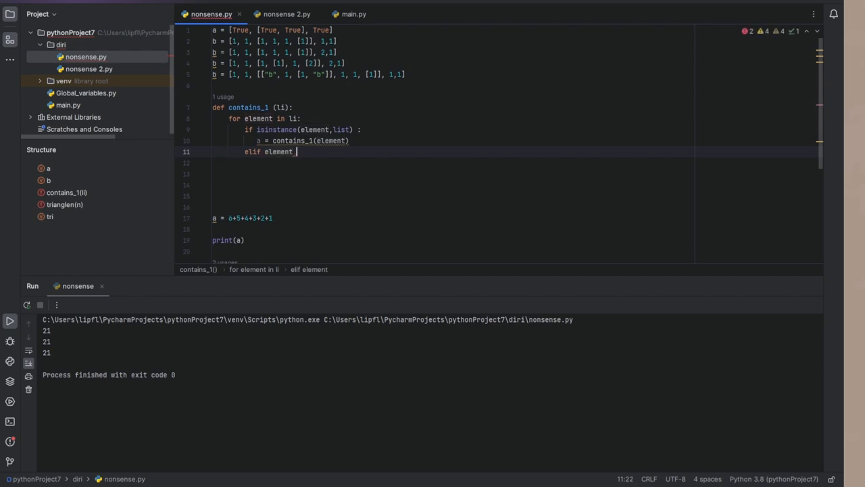
{"action": "type", "text": "!="}
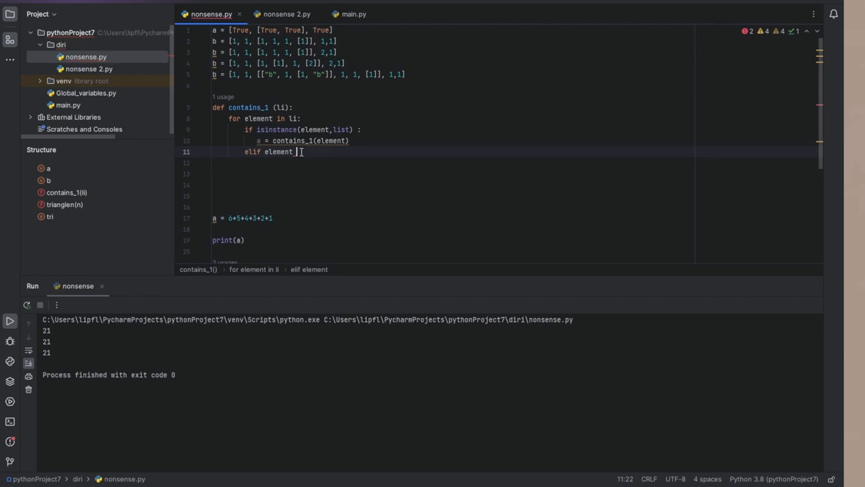
{"action": "type", "text": "!="}
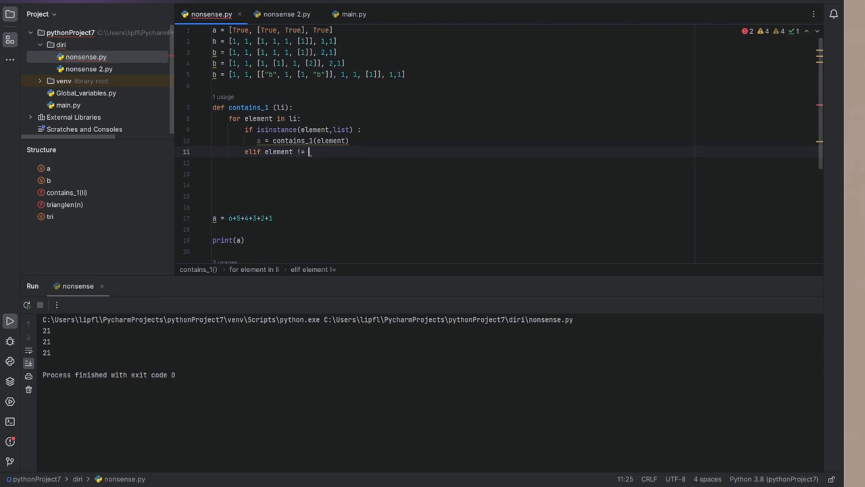
{"action": "type", "text": "1:"}
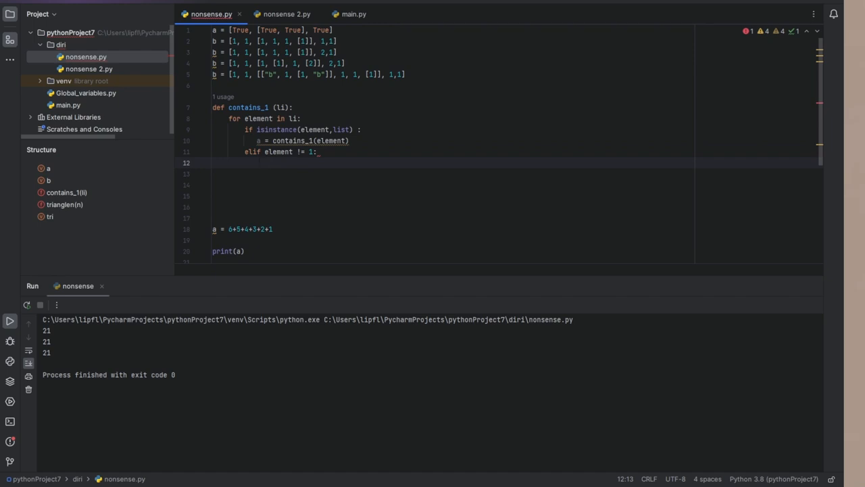
- Return False under elif, start with a = True, return a, and begin a contains_1() call
{"action": "type", "text": "return F"}
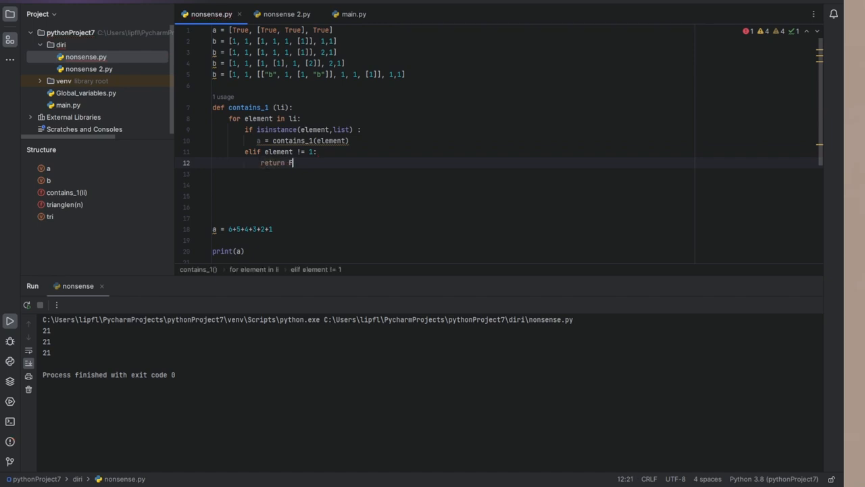
{"action": "type", "text": "alse"}
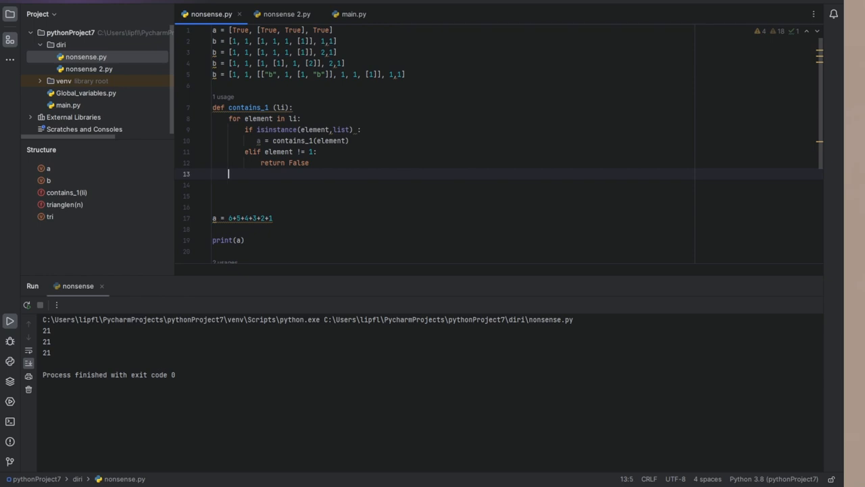
{"action": "type", "text": "return"}
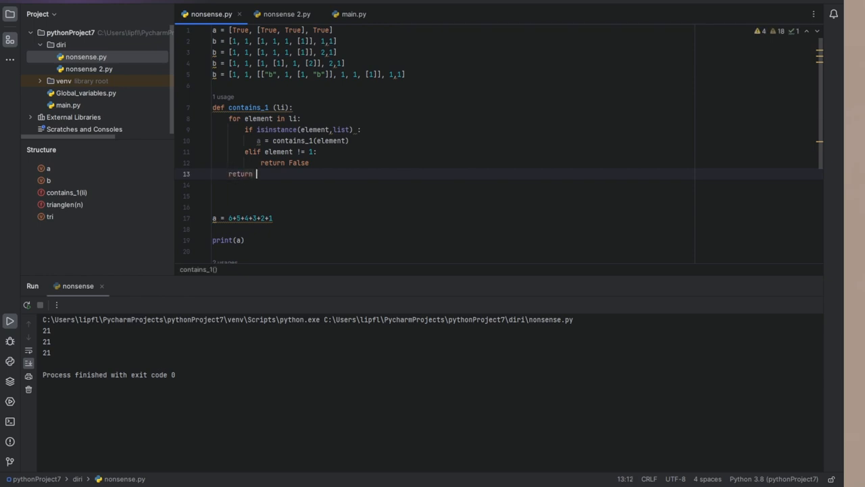
{"action": "type", "text": "a"}
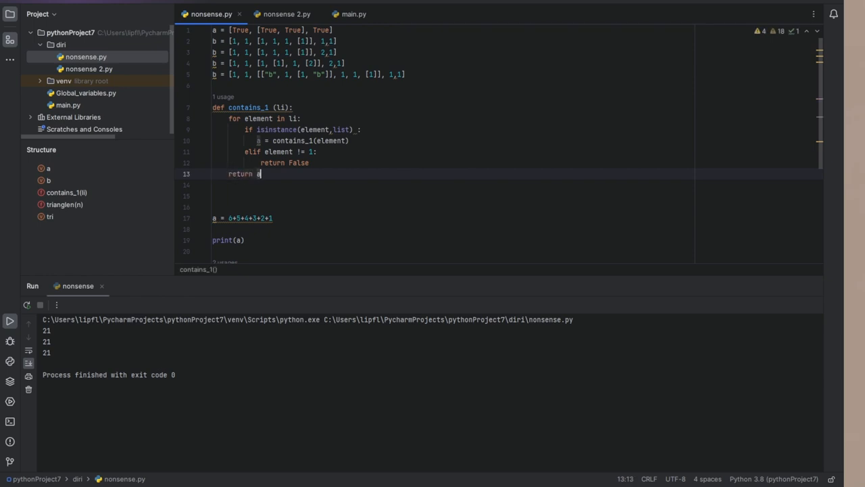
{"action": "mouse_move", "coordinate": [245, 165]}
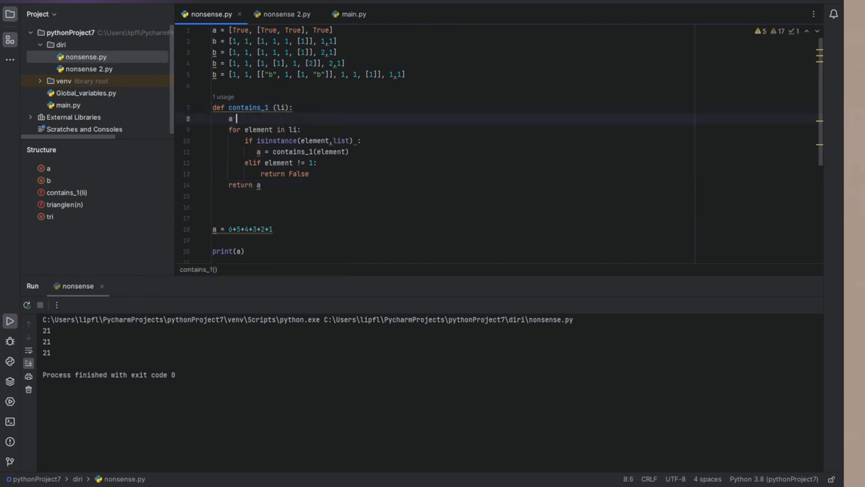
{"action": "type", "text": "= True"}
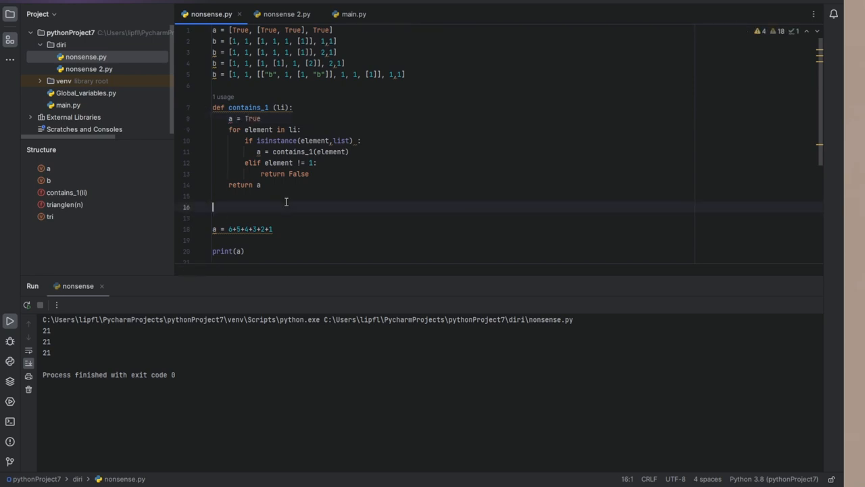
{"action": "type", "text": "contains_1()"}
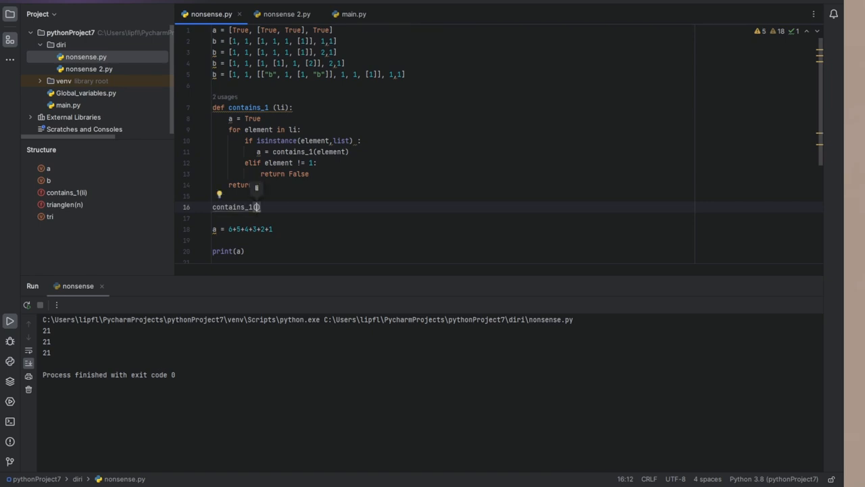
- Rename the test lists and print contains_1(b), running to show True
{"action": "type", "text": "a"}
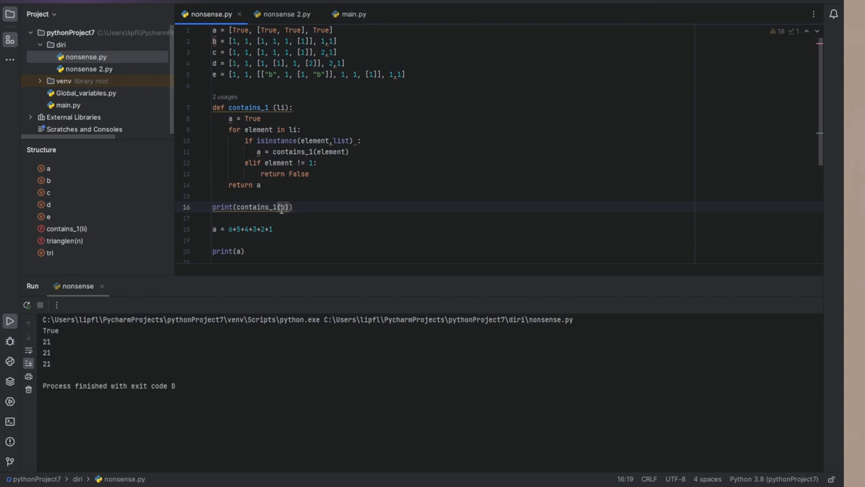
{"action": "type", "text": "c"}
{"action": "left_click", "coordinate": [453, 195]}
{"action": "type", "text": "print(\"b\" == 1)"}
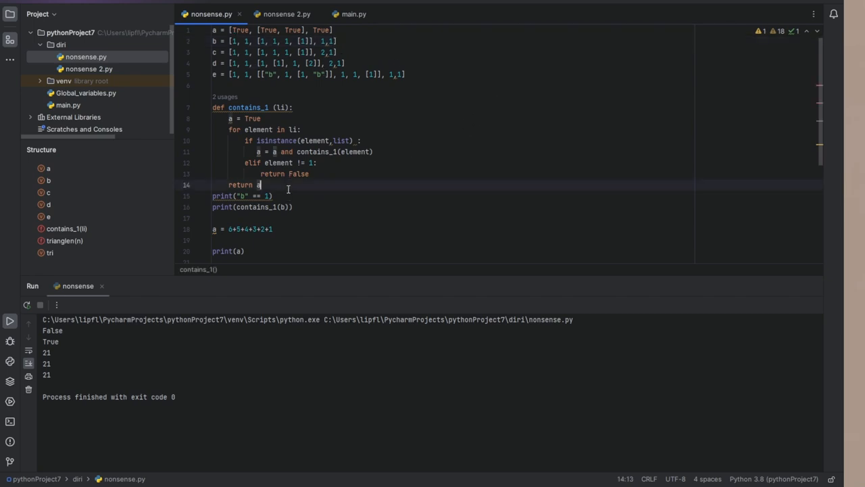
- Add blank lines separating contains_1 from the print calls below it
{"action": "key", "text": "Enter"}
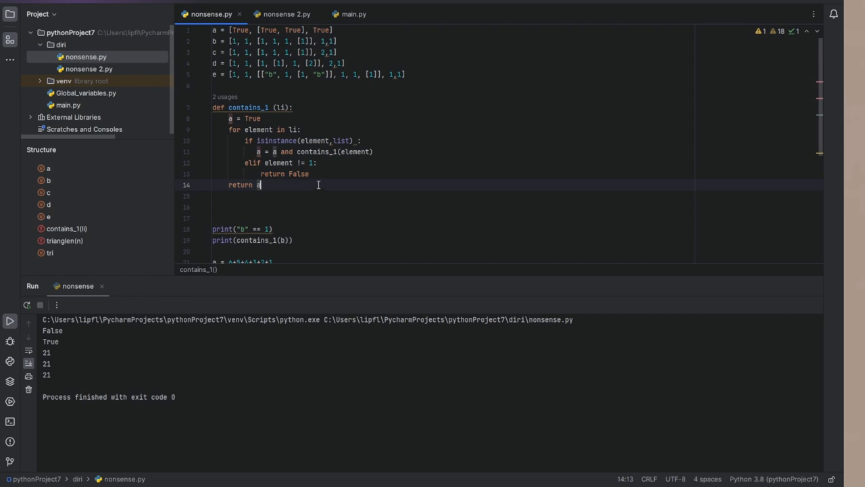
{"action": "mouse_move", "coordinate": [373, 178]}
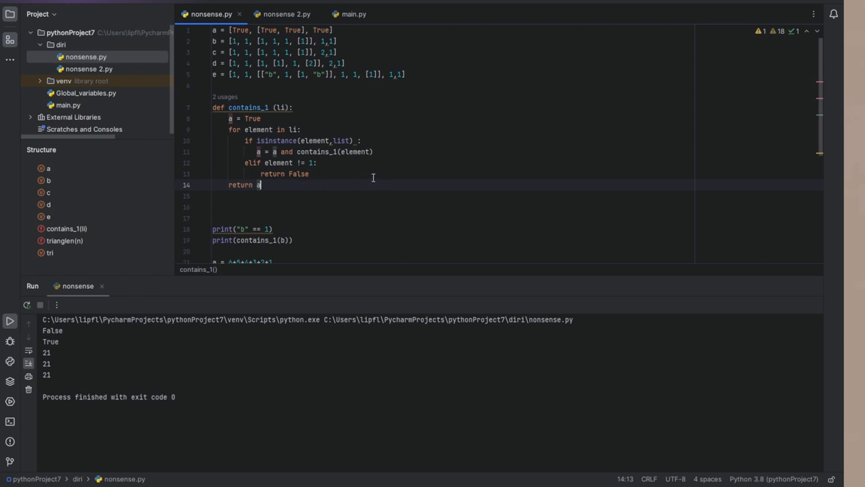